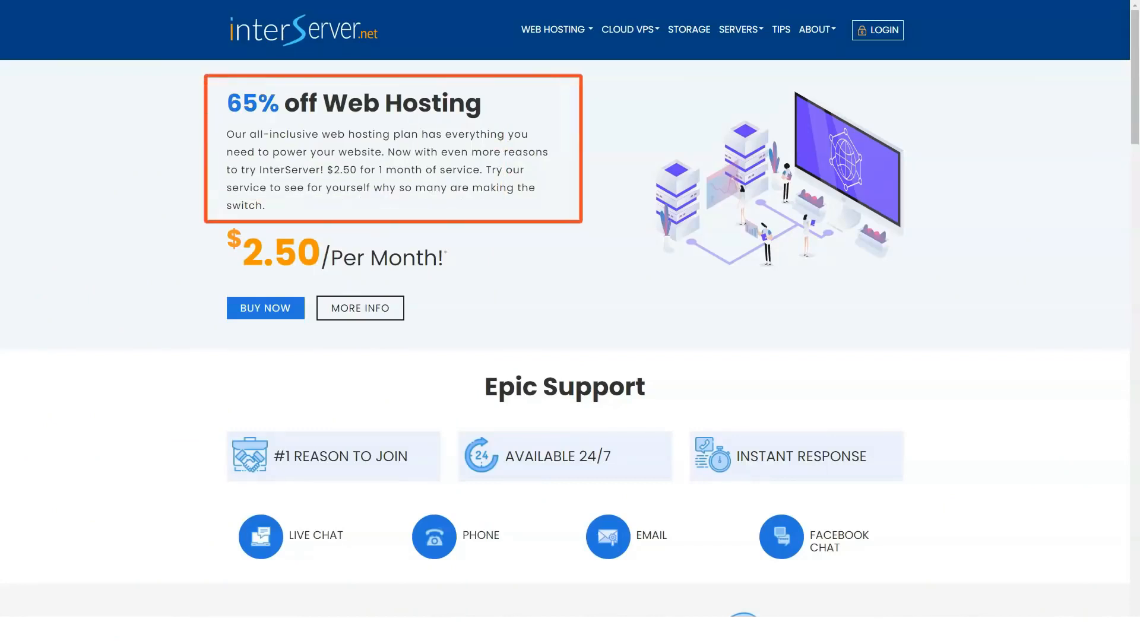
Scroll the homepage past support, news, plan pricing, guarantees and team down to the footer links.
scroll("down", 3)
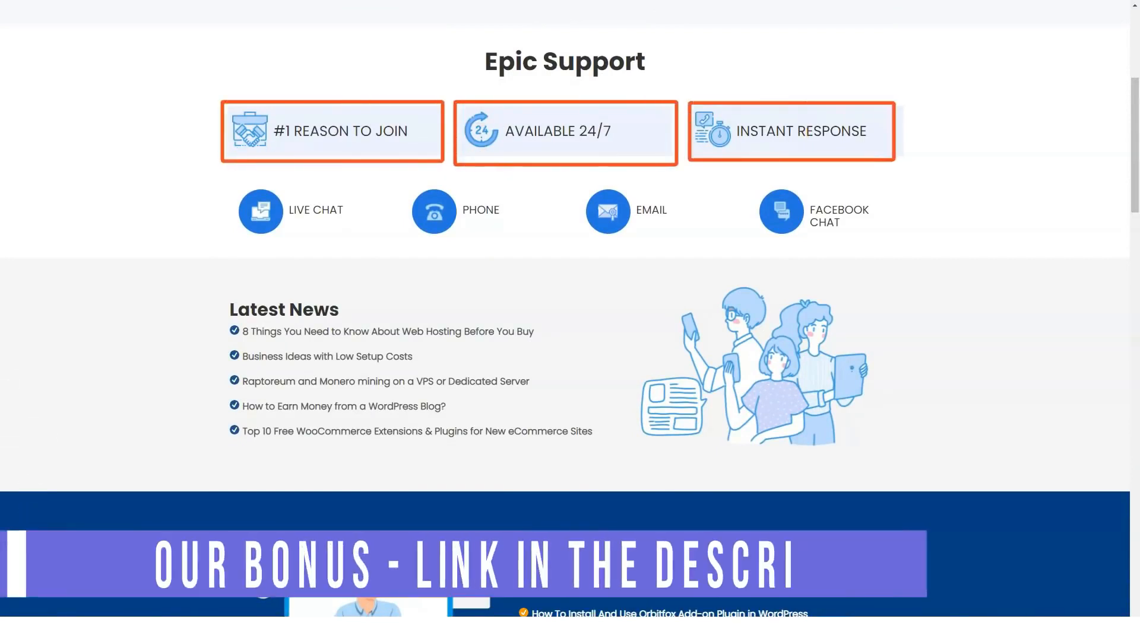
scroll("down", 3)
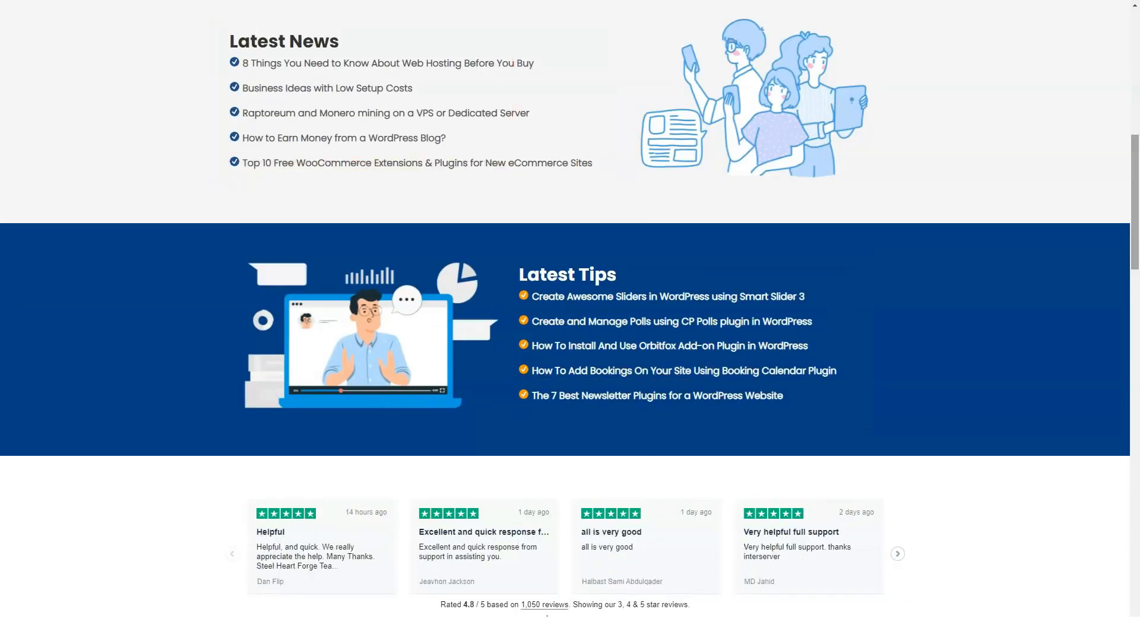
scroll("down", 3)
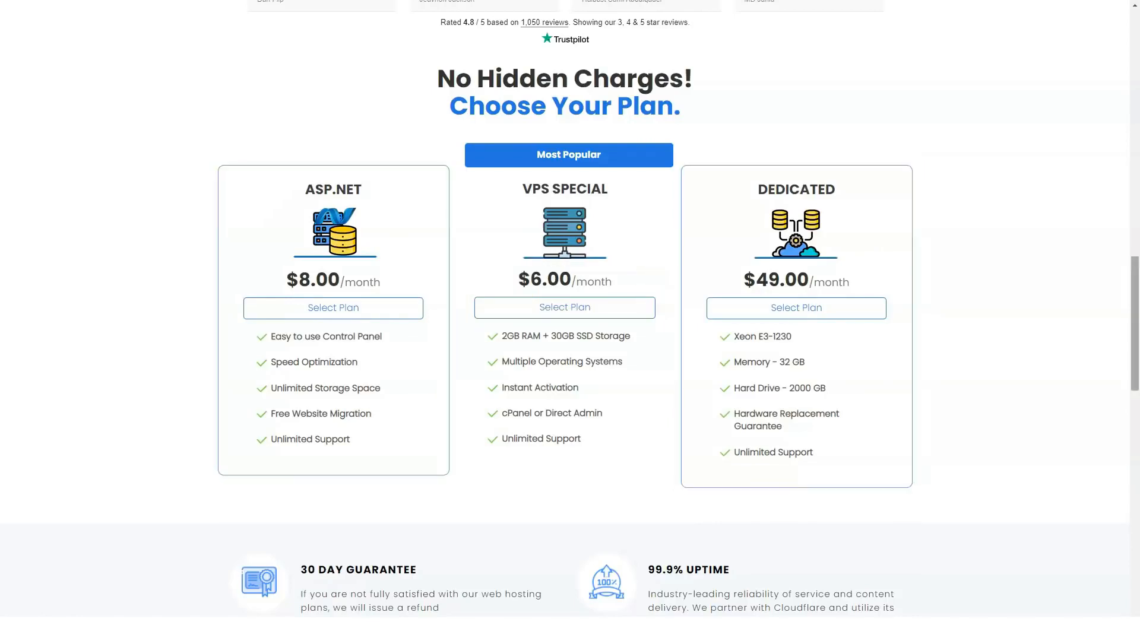
scroll("down", 3)
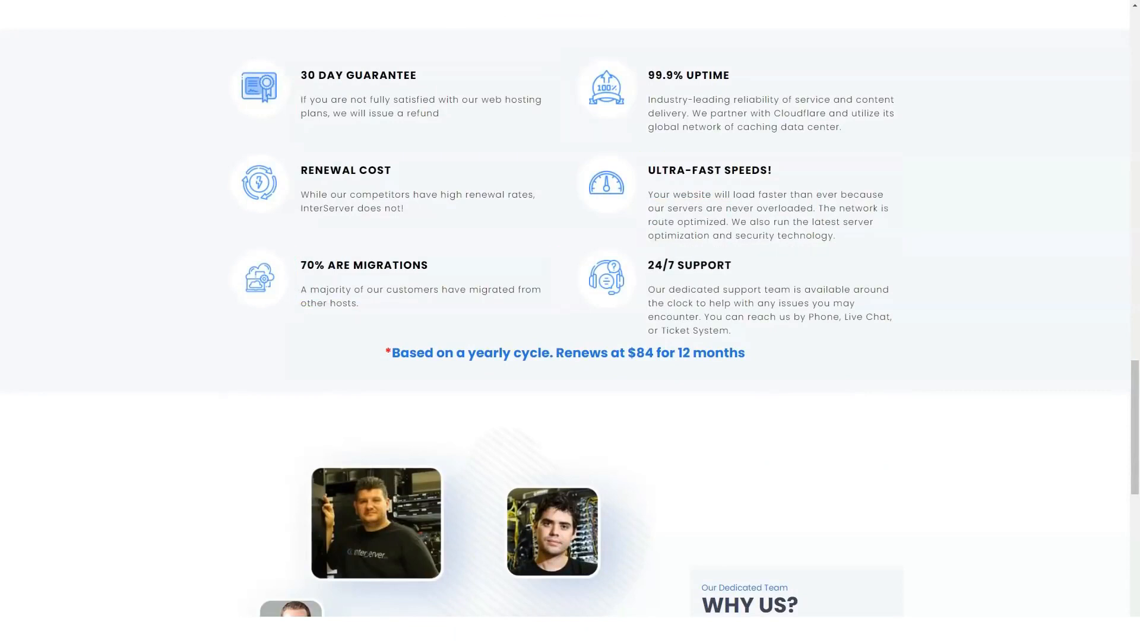
scroll("down", 3)
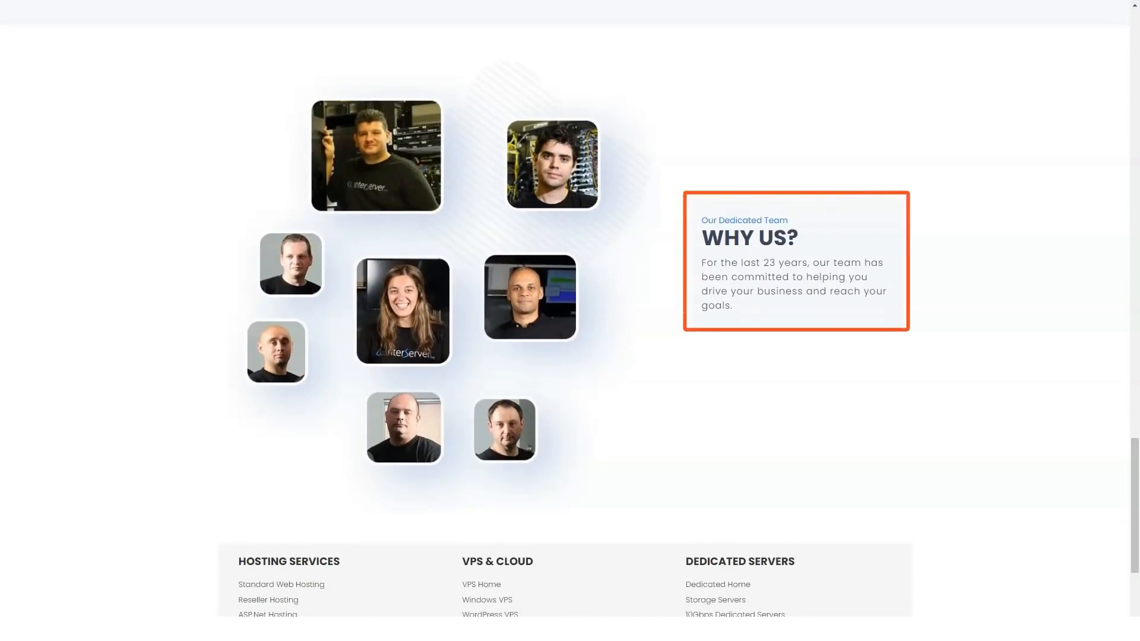
scroll("down", 3)
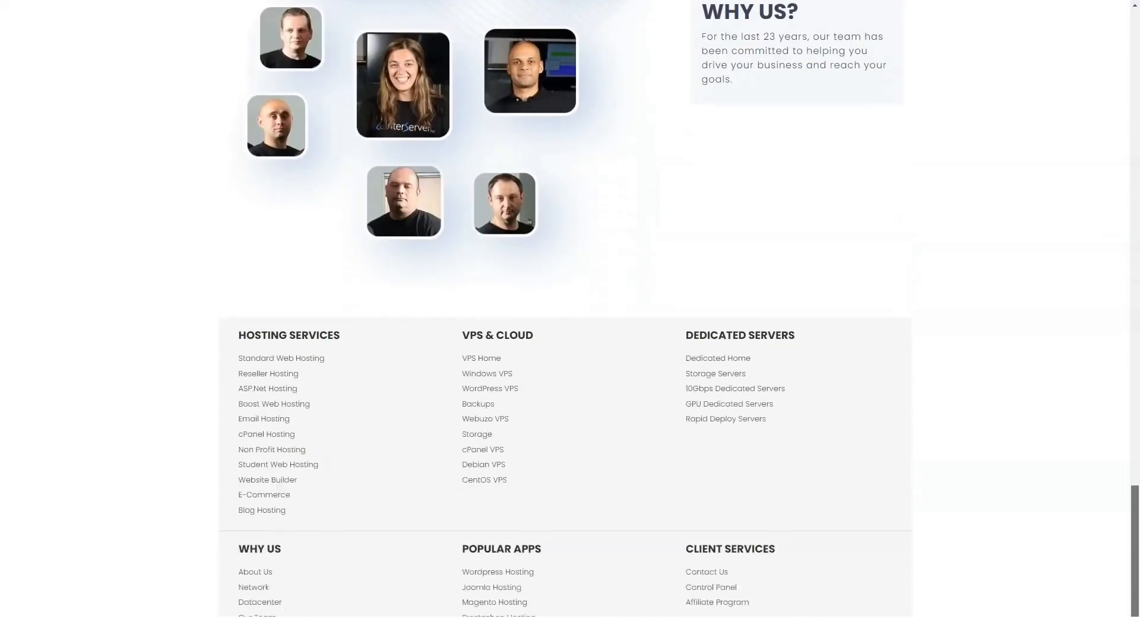
Scroll the Standard Web Hosting page through Cloud Apps, InterShield, caching, migration and feature tables to the FAQ.
scroll("down", 3)
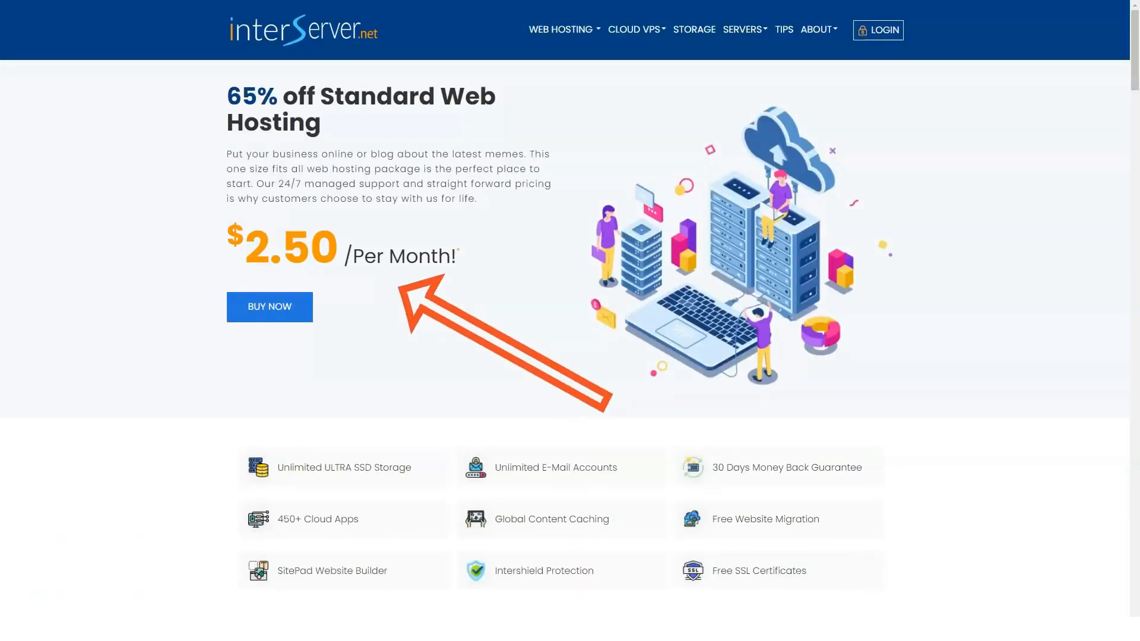
scroll("down", 3)
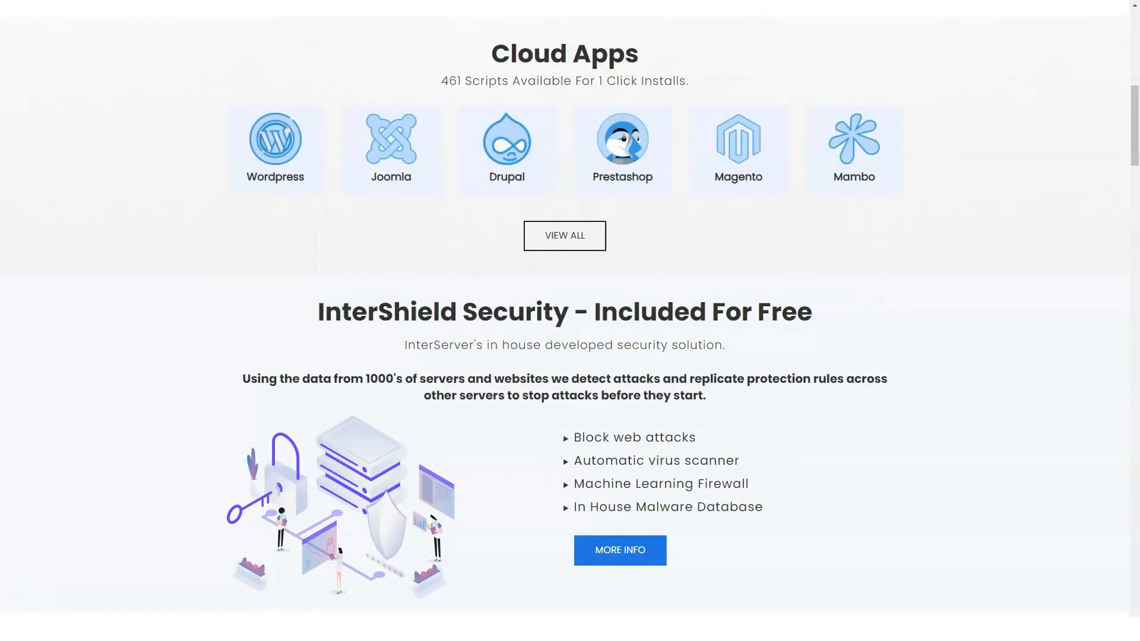
scroll("down", 3)
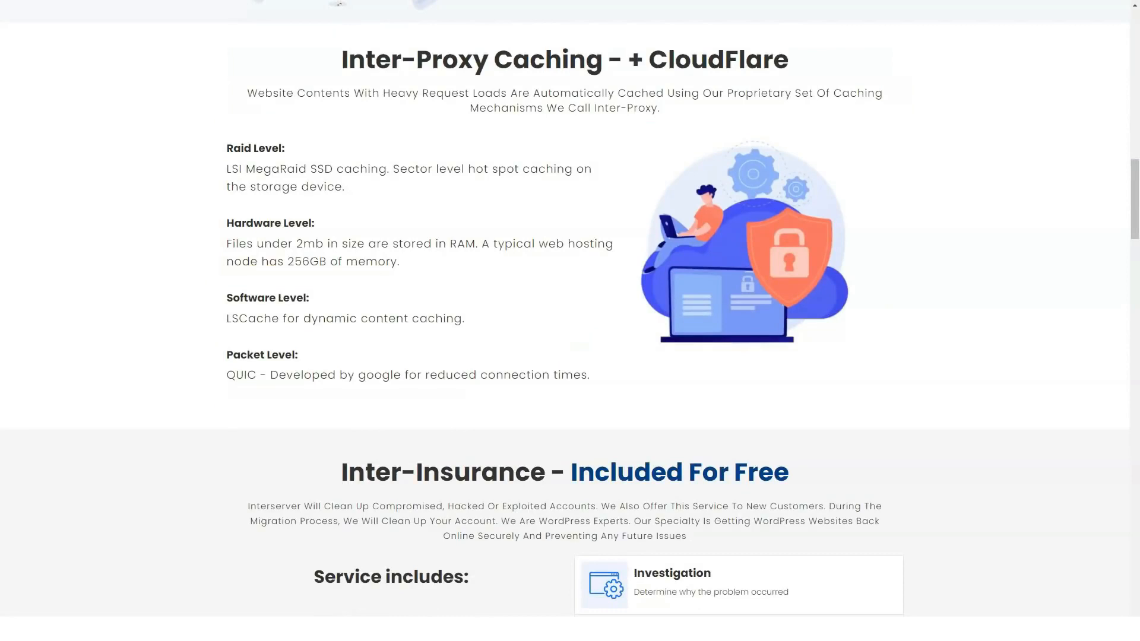
scroll("down", 3)
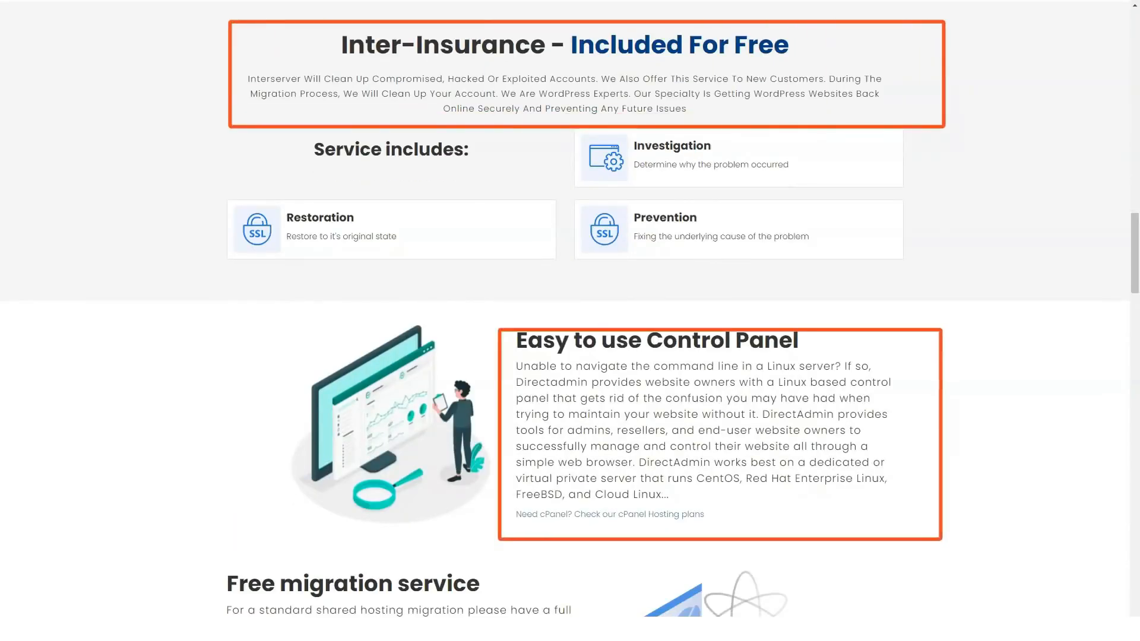
scroll("down", 3)
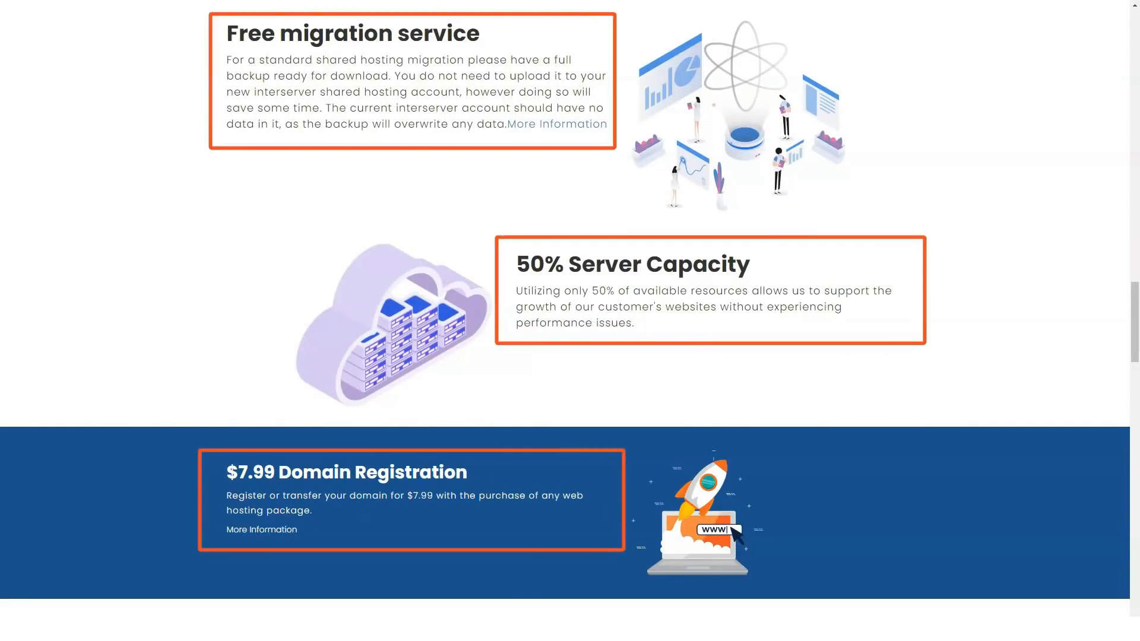
scroll("down", 3)
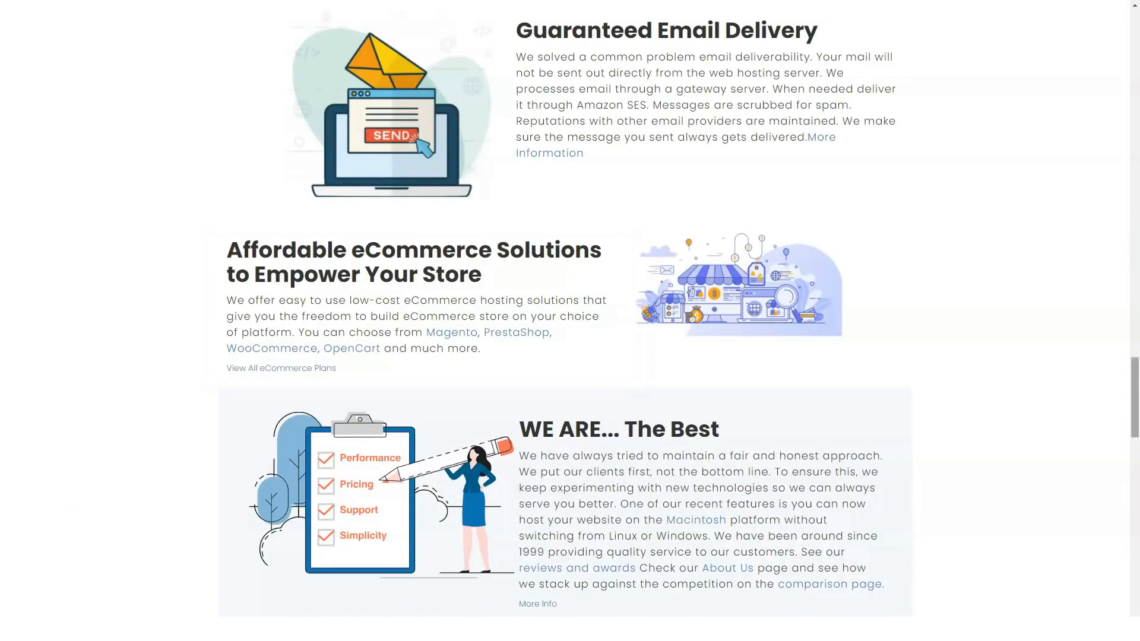
scroll("down", 3)
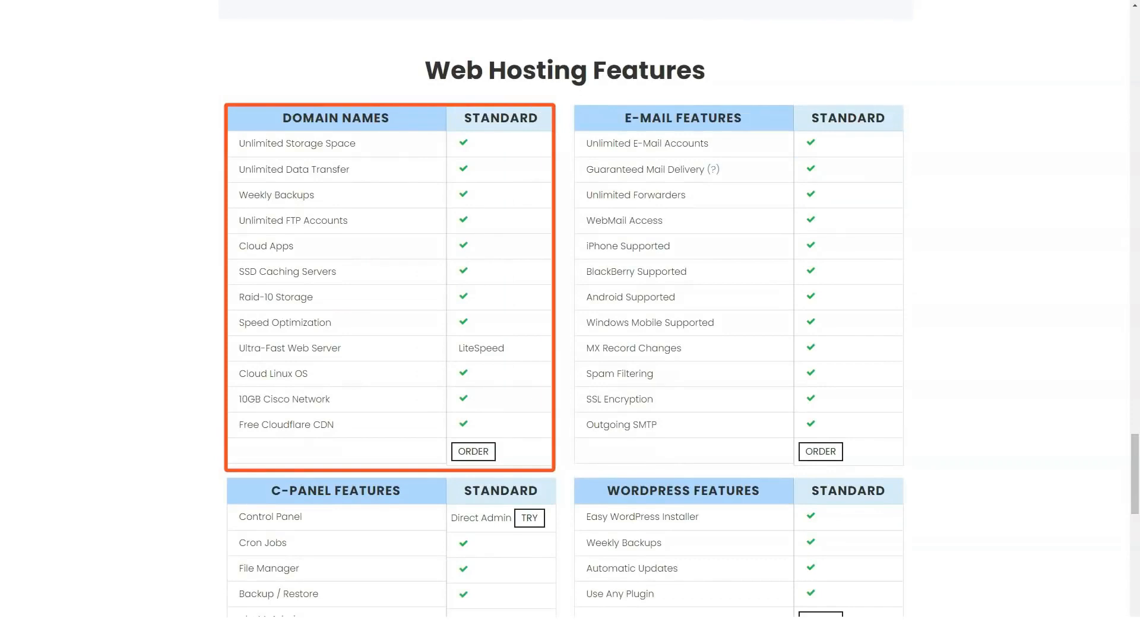
scroll("down", 3)
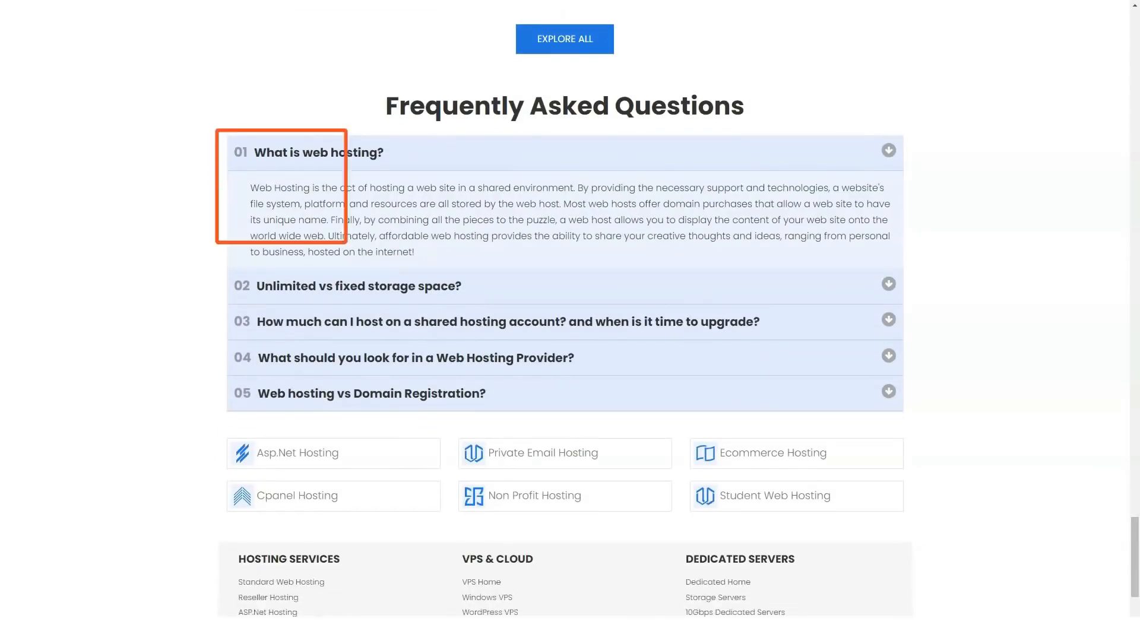
Go to Ecommerce Hosting and choose the OpenCart hosting solution.
left_click(358, 285)
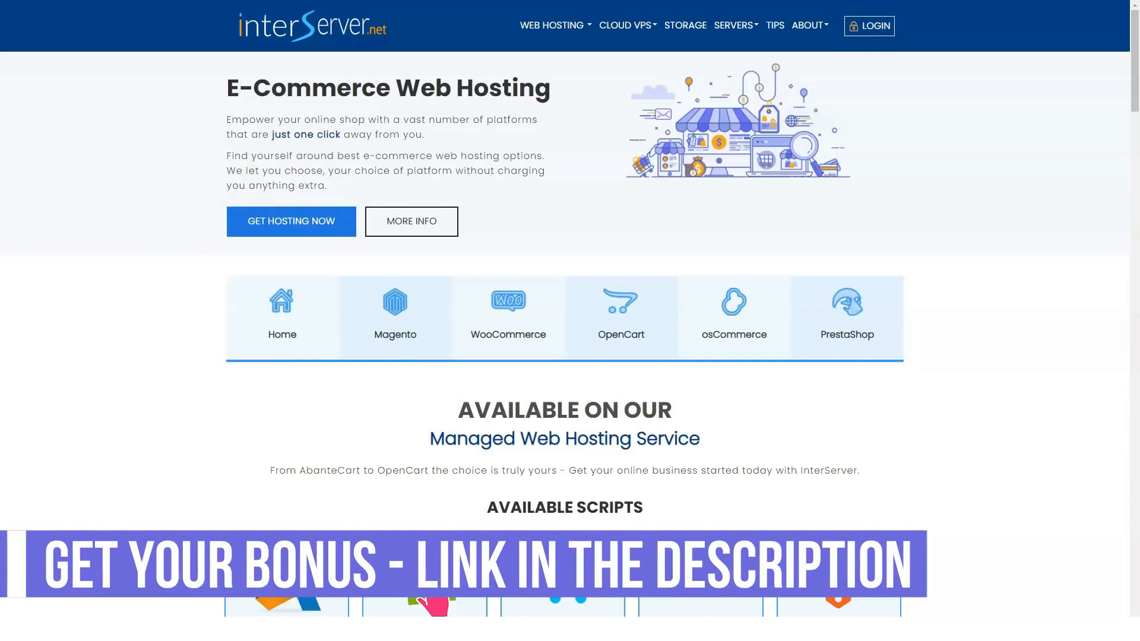
left_click(621, 313)
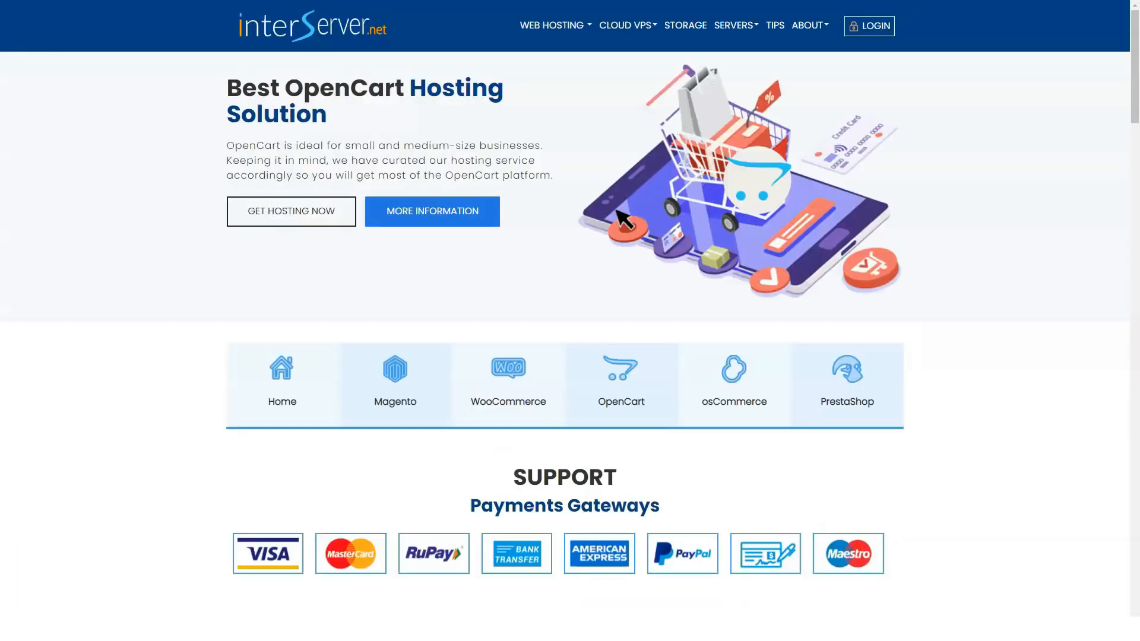
scroll("down", 3)
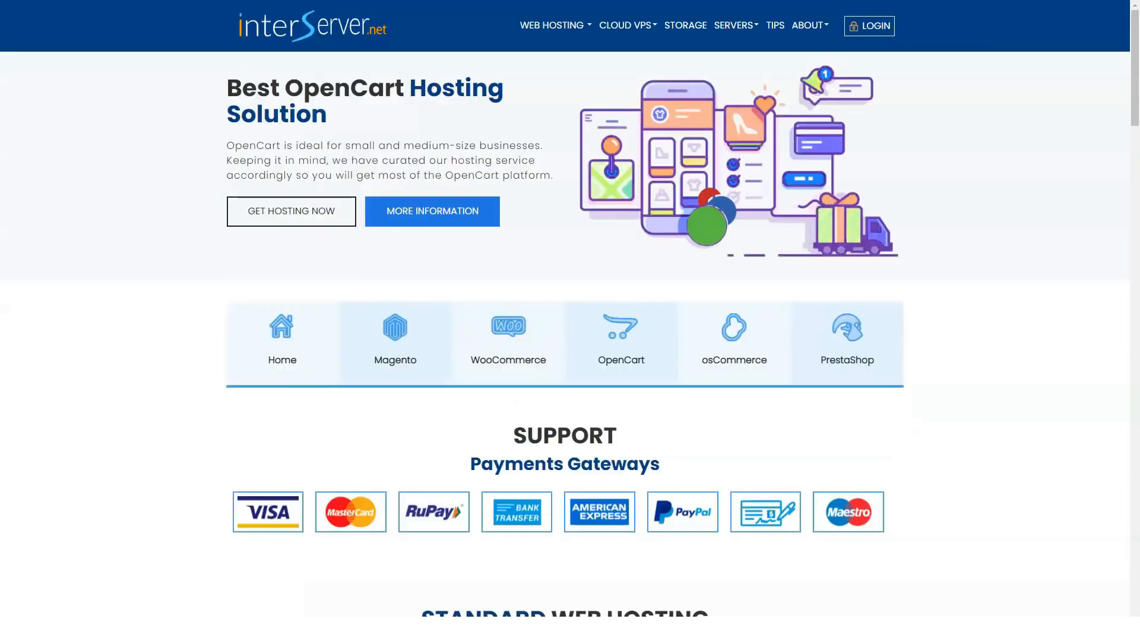
scroll("down", 3)
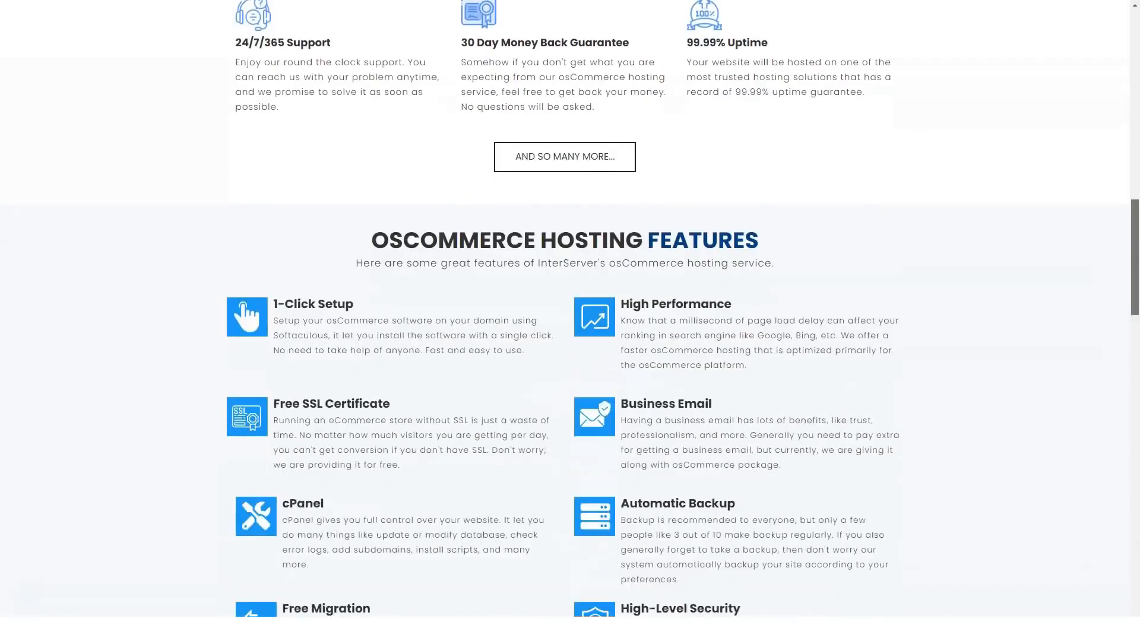
Scroll through OpenCart payment gateways and hosting features to the Empower Your Store section.
scroll("down", 3)
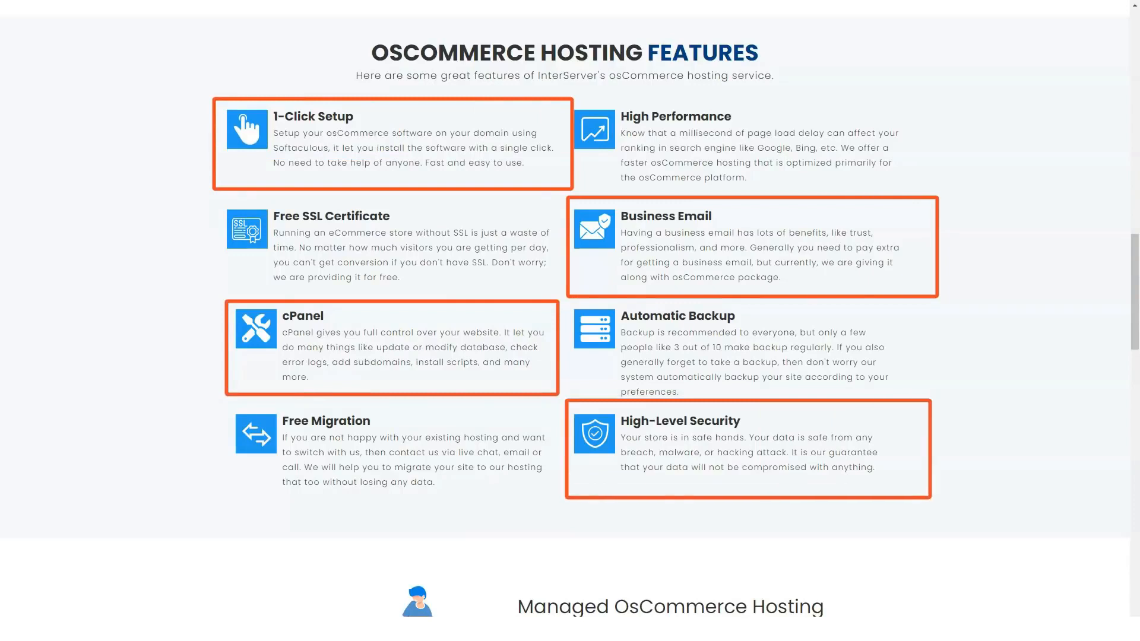
scroll("down", 3)
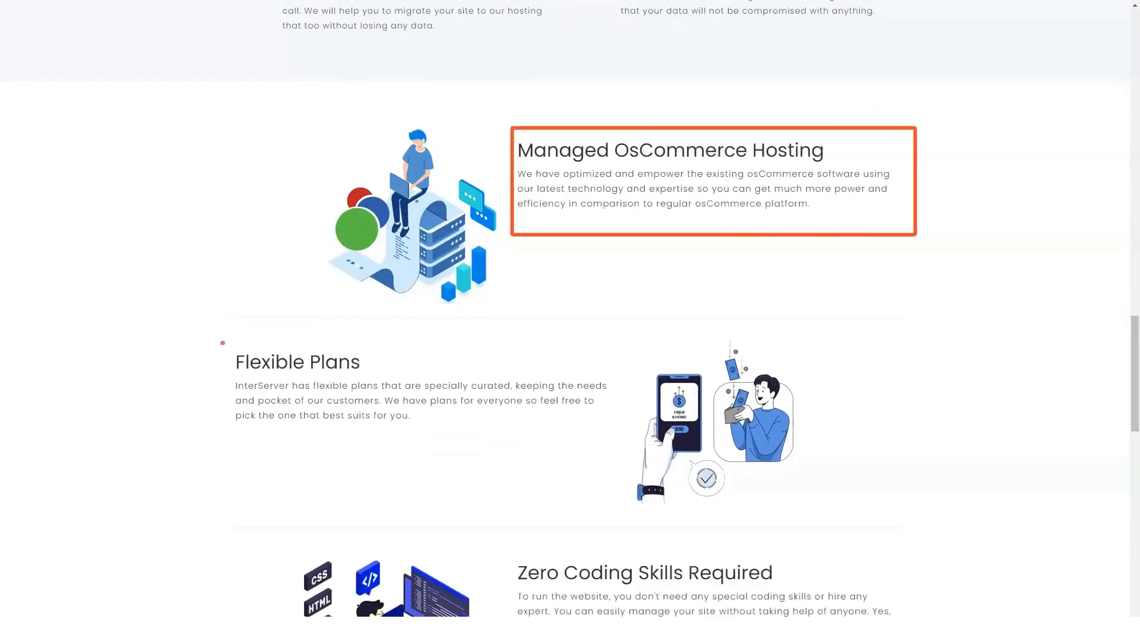
scroll("down", 3)
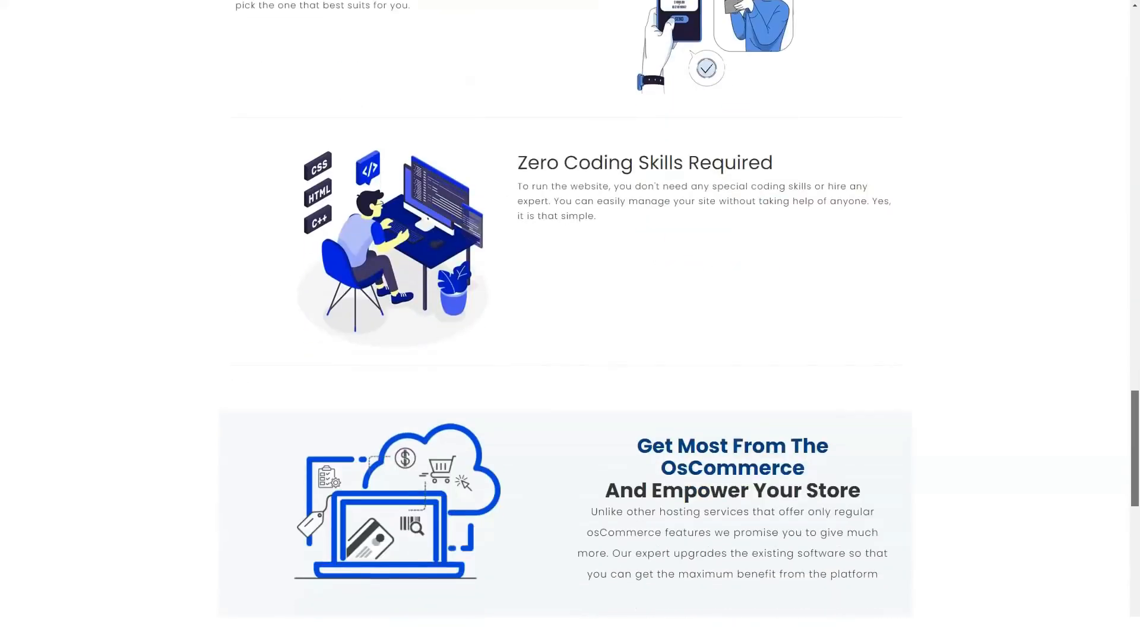
scroll("down", 3)
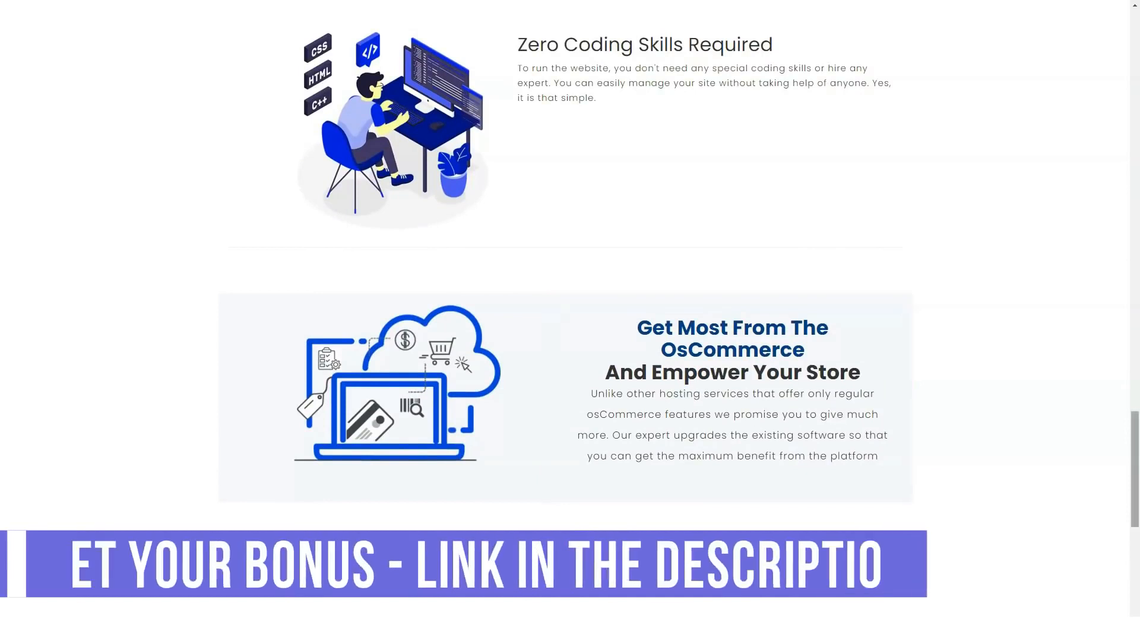
scroll("down", 3)
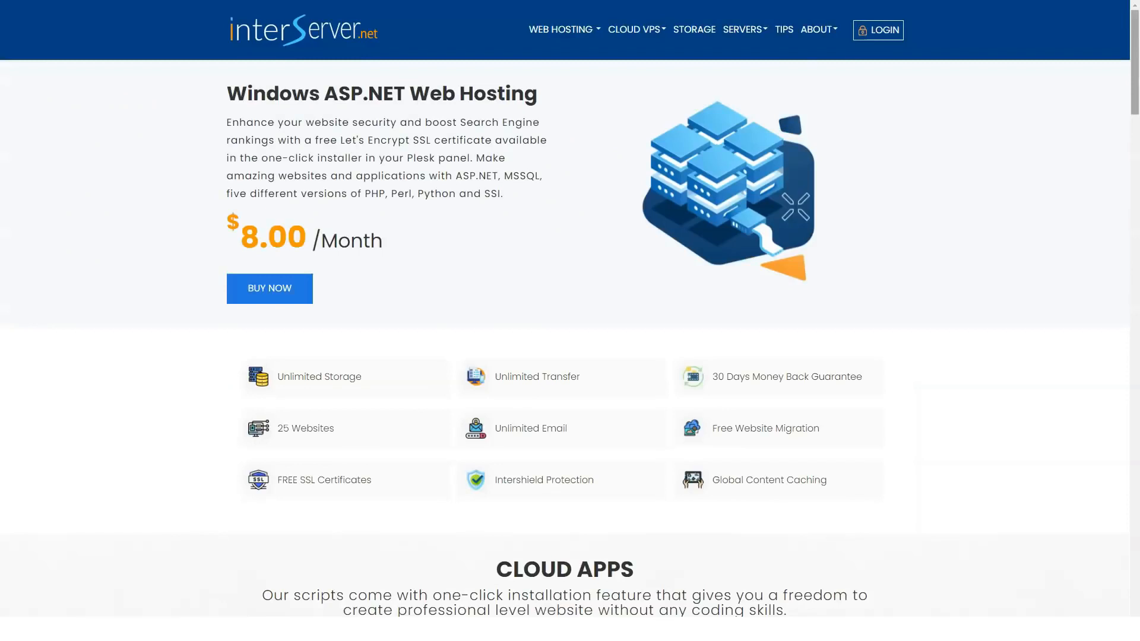
Scroll through the ASP.NET hosting feature tables to the bottom of the page.
scroll("down", 3)
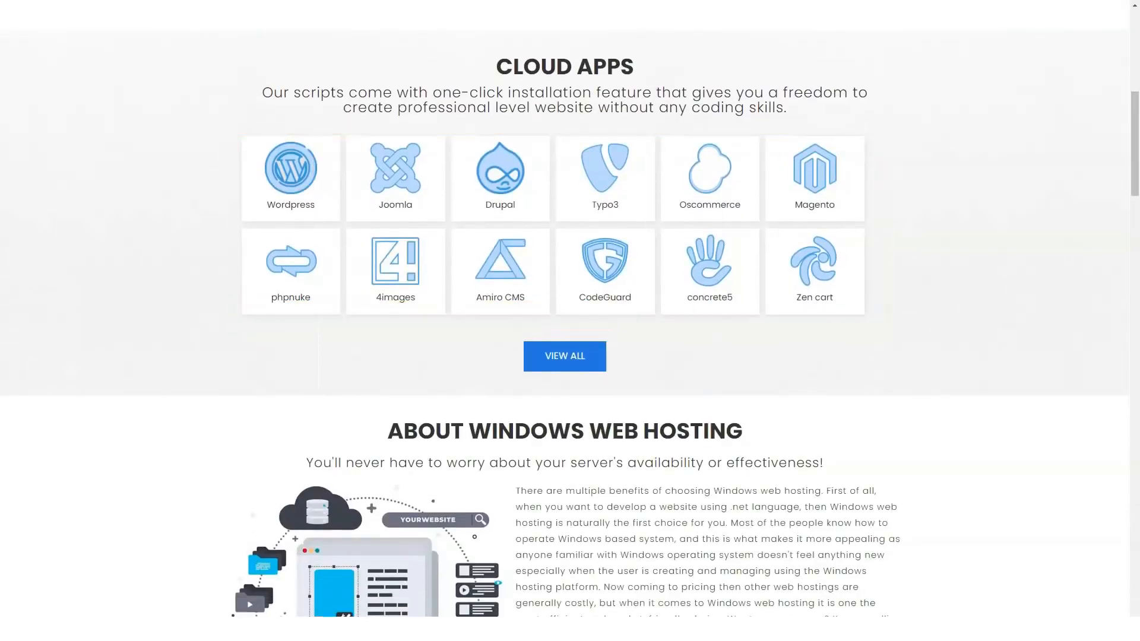
scroll("down", 3)
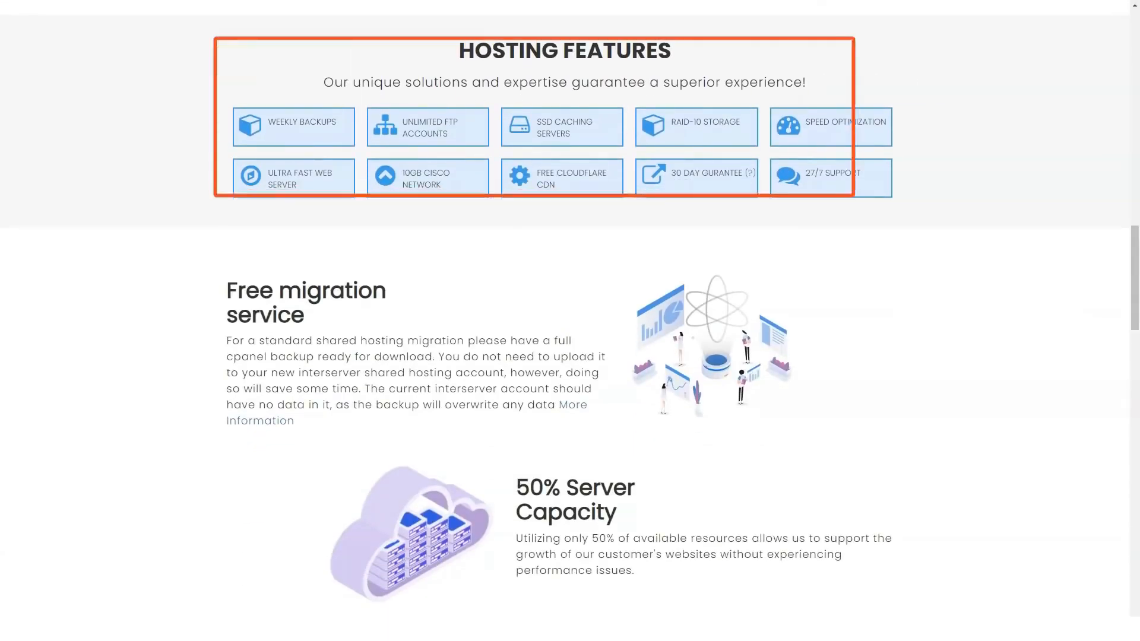
scroll("down", 3)
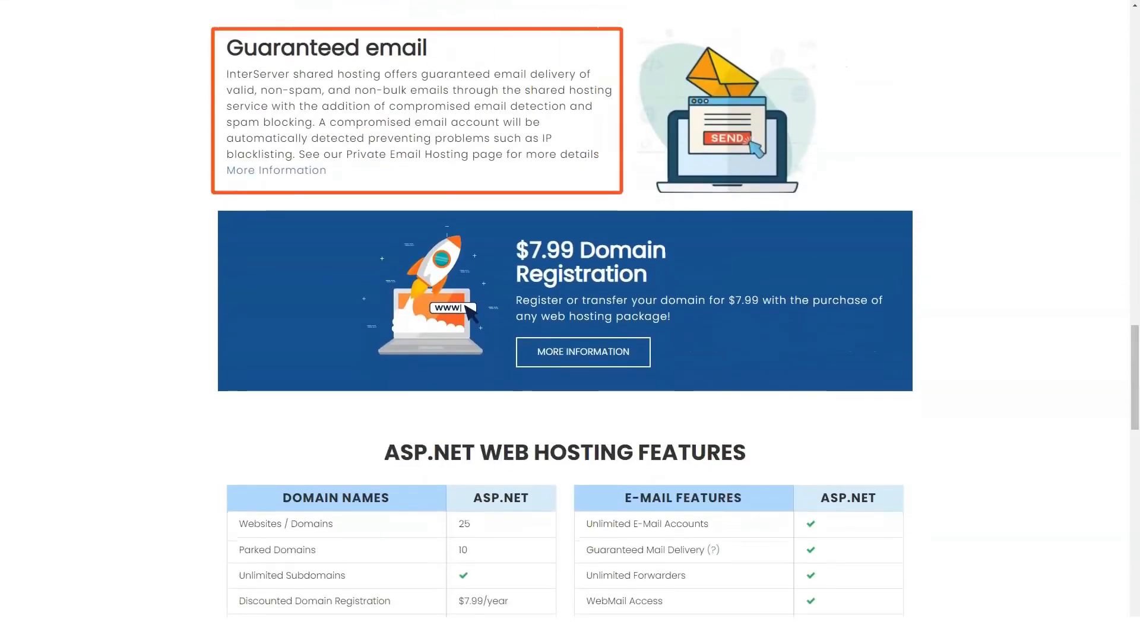
scroll("down", 3)
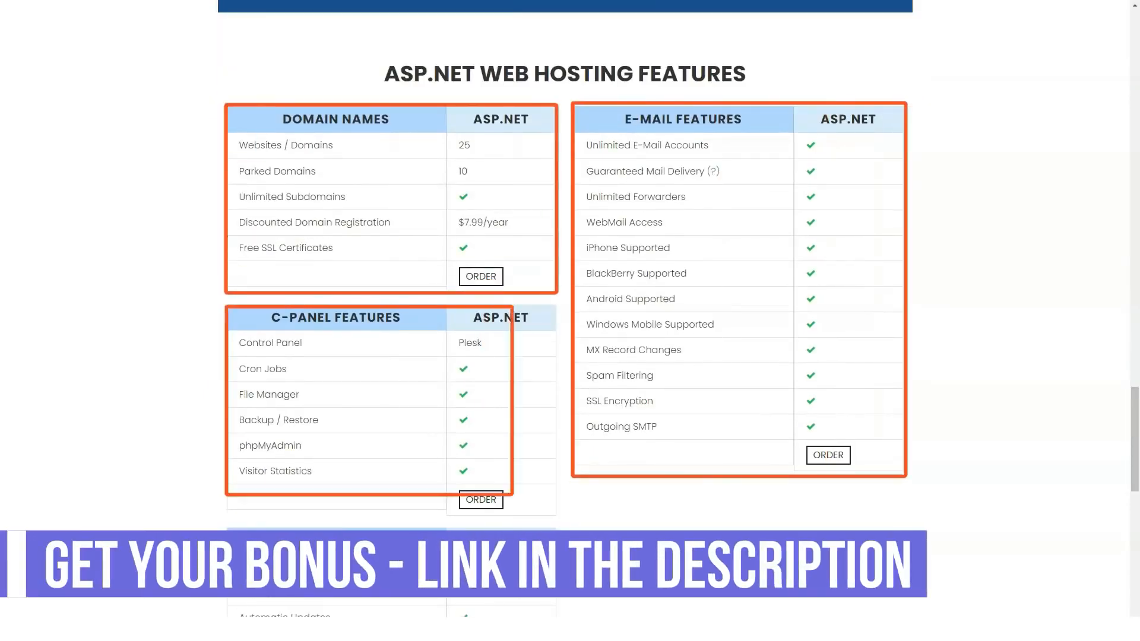
scroll("down", 3)
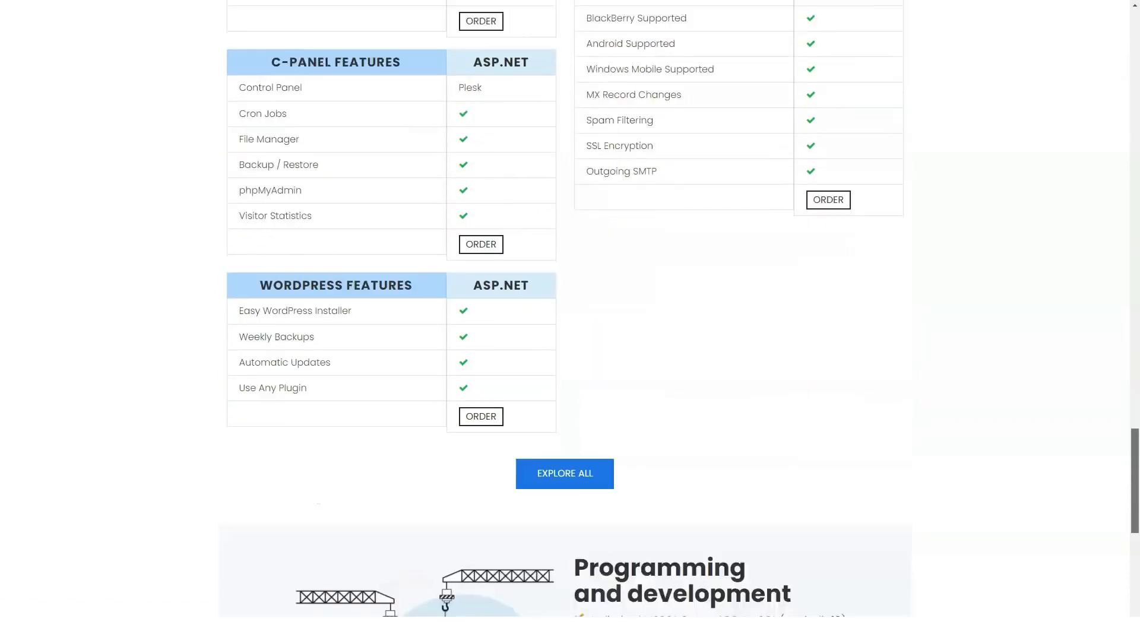
scroll("down", 3)
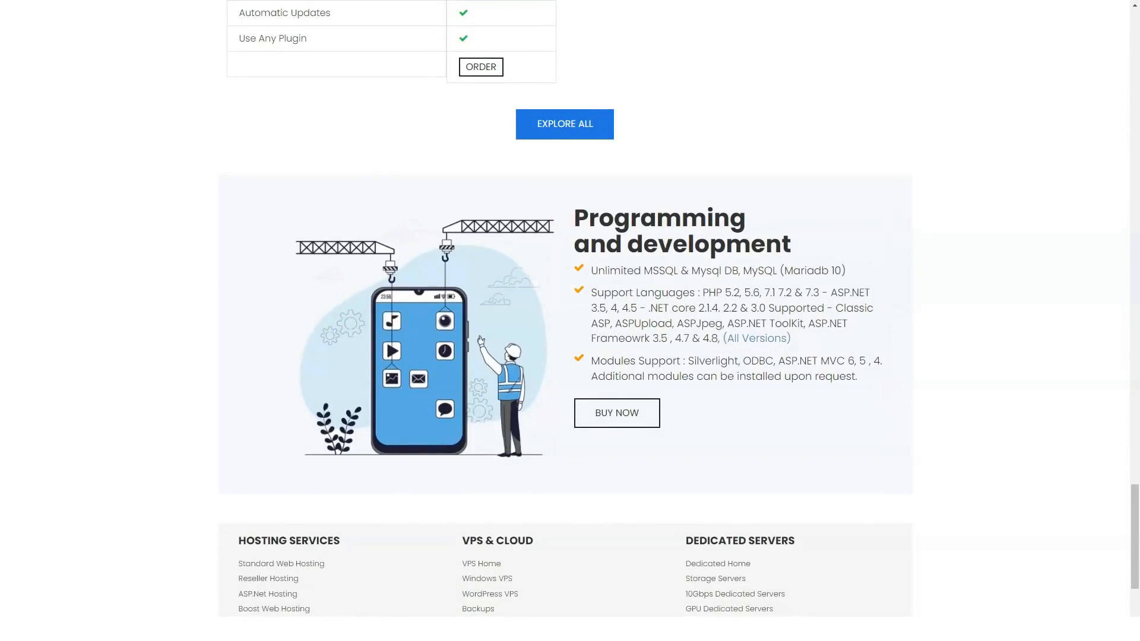
scroll("down", 3)
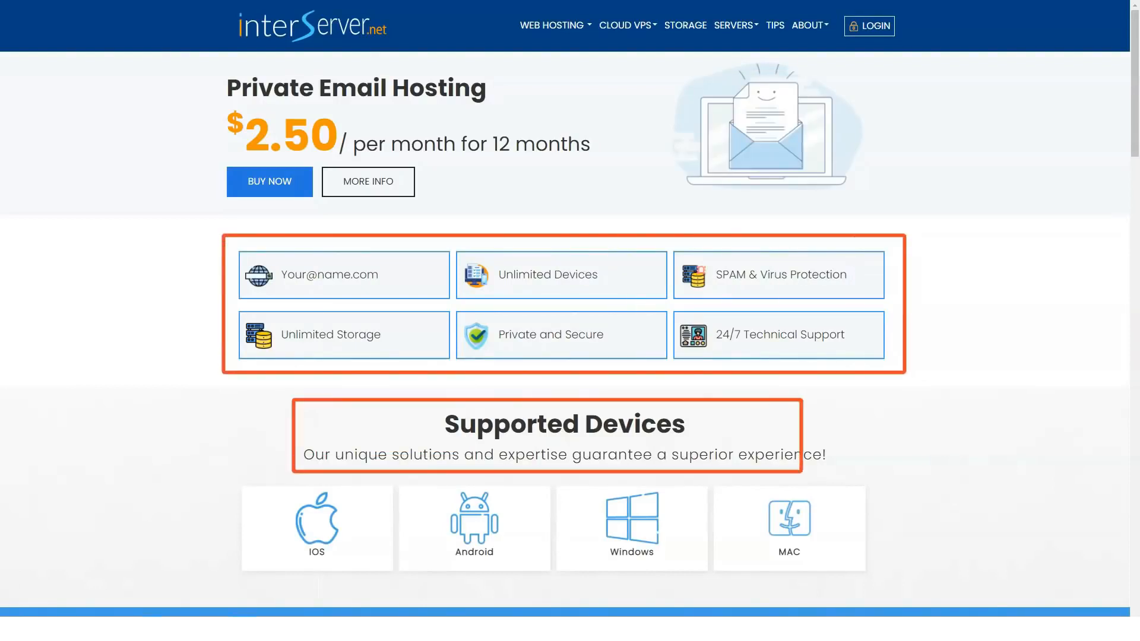
Scroll down the private email hosting page through its features and migration info.
scroll("down", 3)
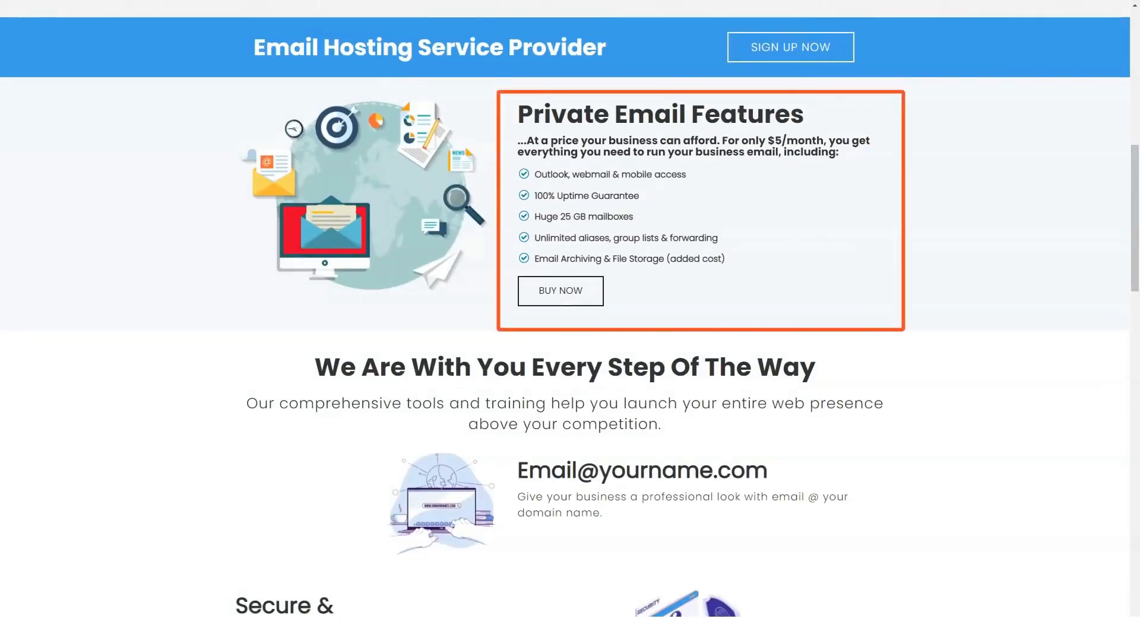
scroll("down", 3)
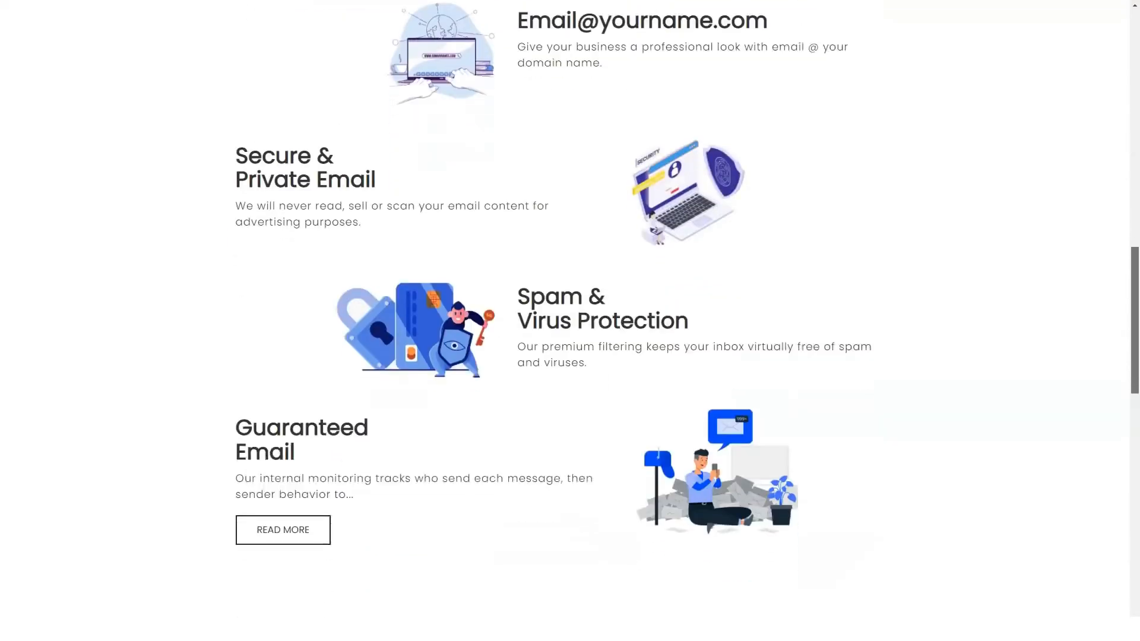
scroll("down", 3)
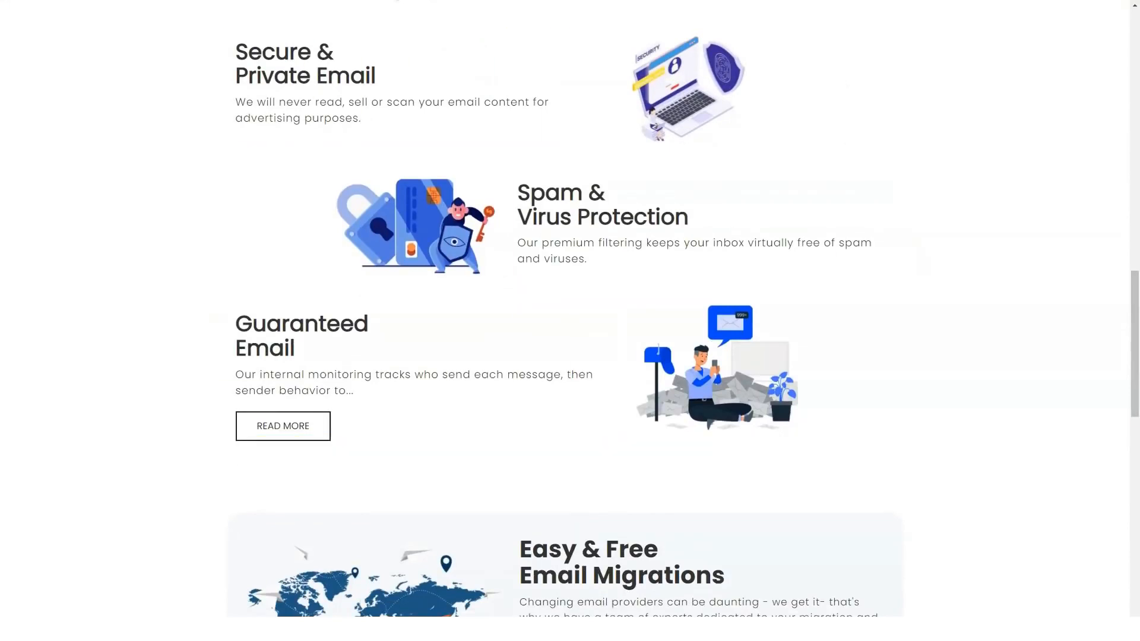
scroll("down", 3)
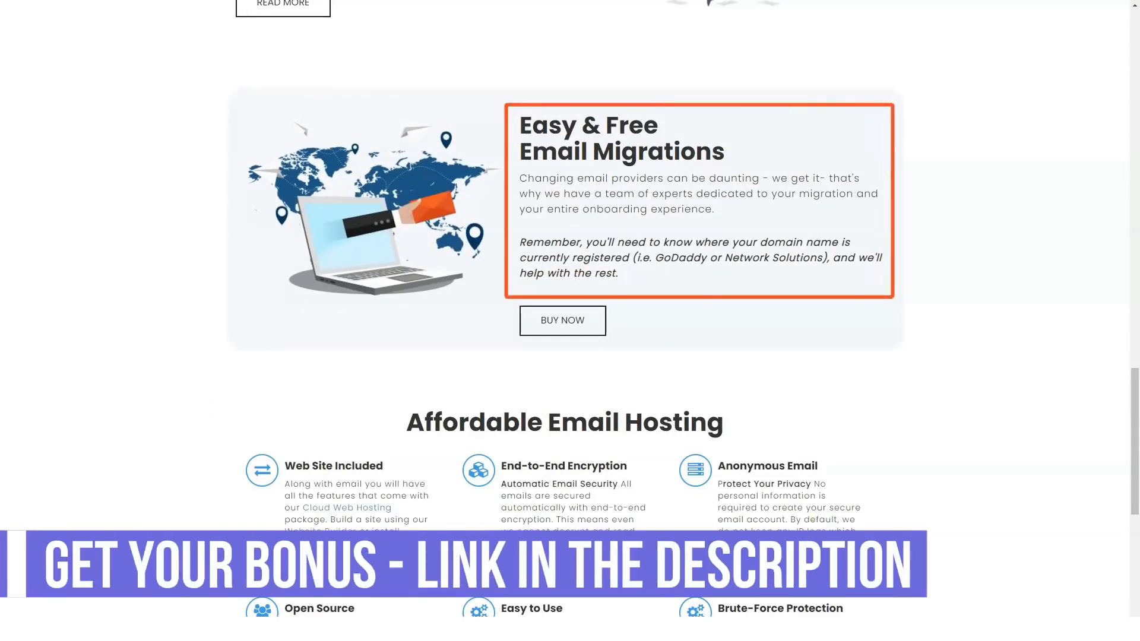
scroll("down", 3)
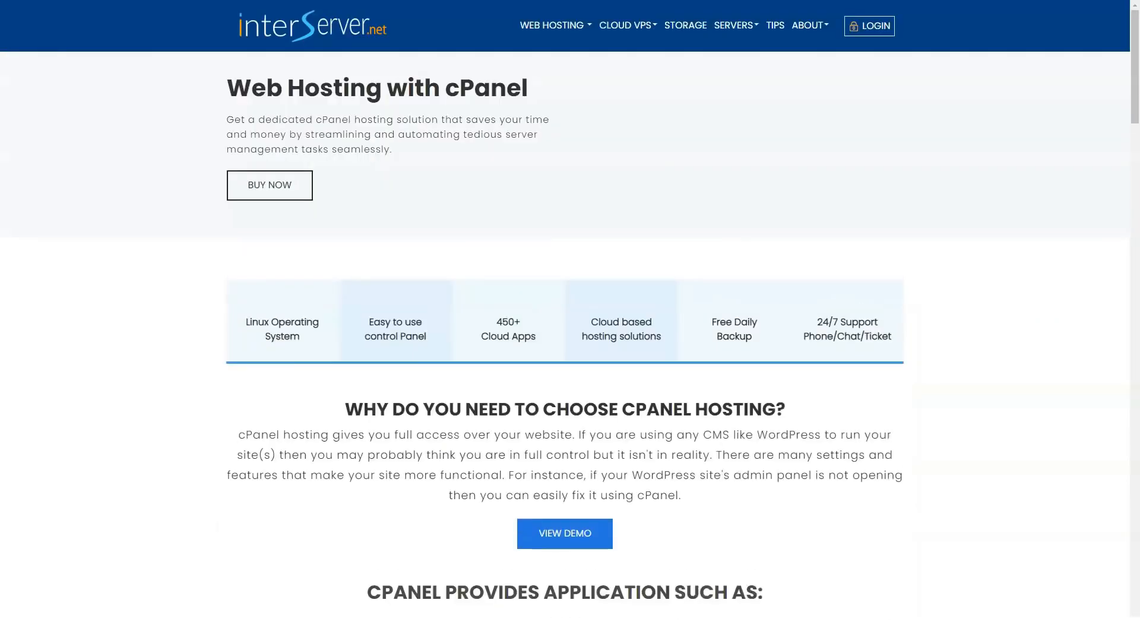
Scroll through the cPanel hosting page's benefits and features.
scroll("down", 3)
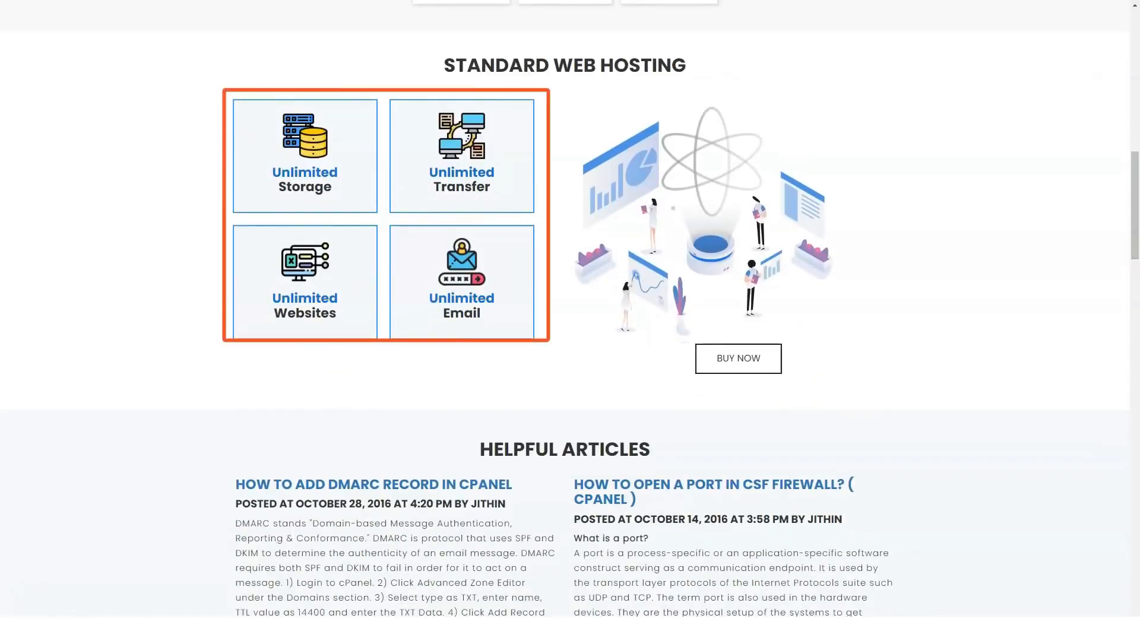
scroll("down", 3)
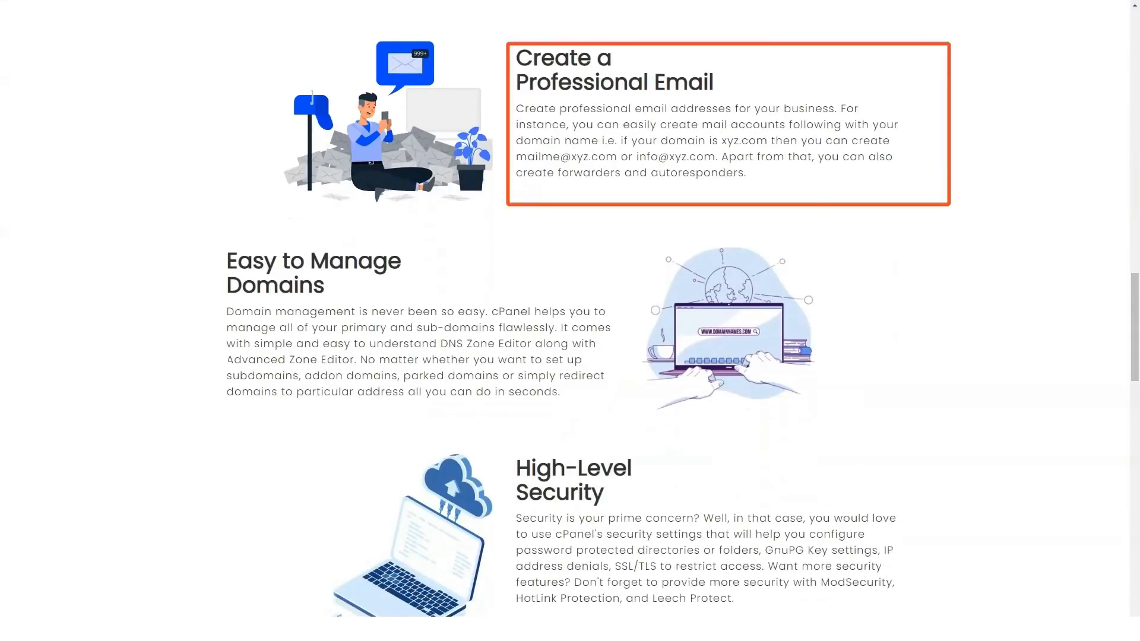
scroll("down", 3)
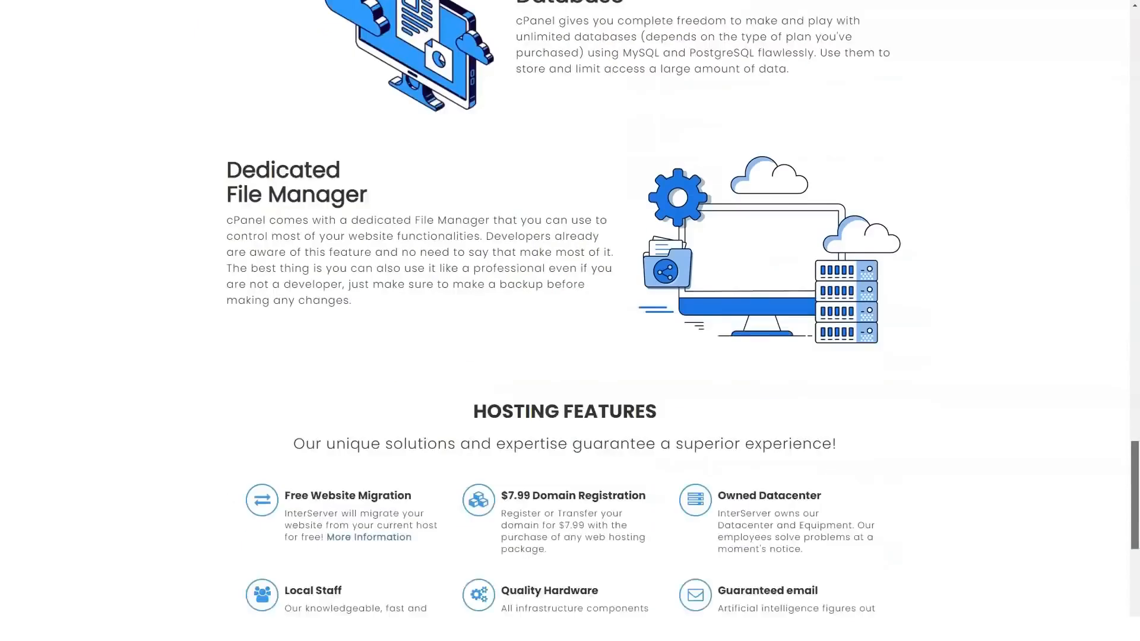
scroll("down", 3)
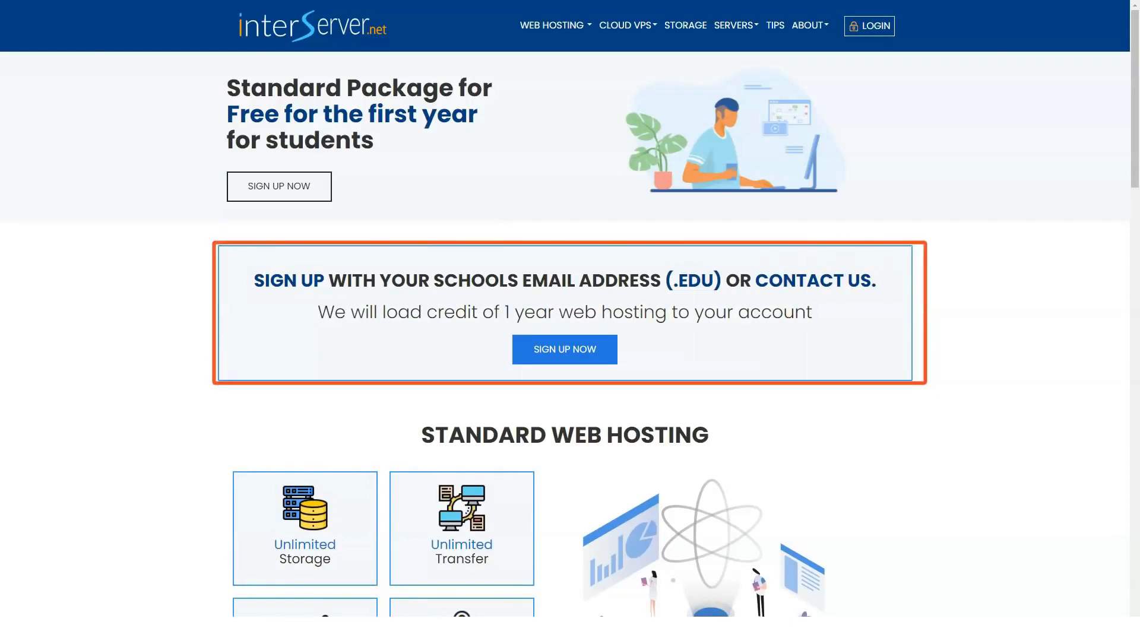
Scroll down the student hosting page through cloud apps and migration details.
scroll("down", 3)
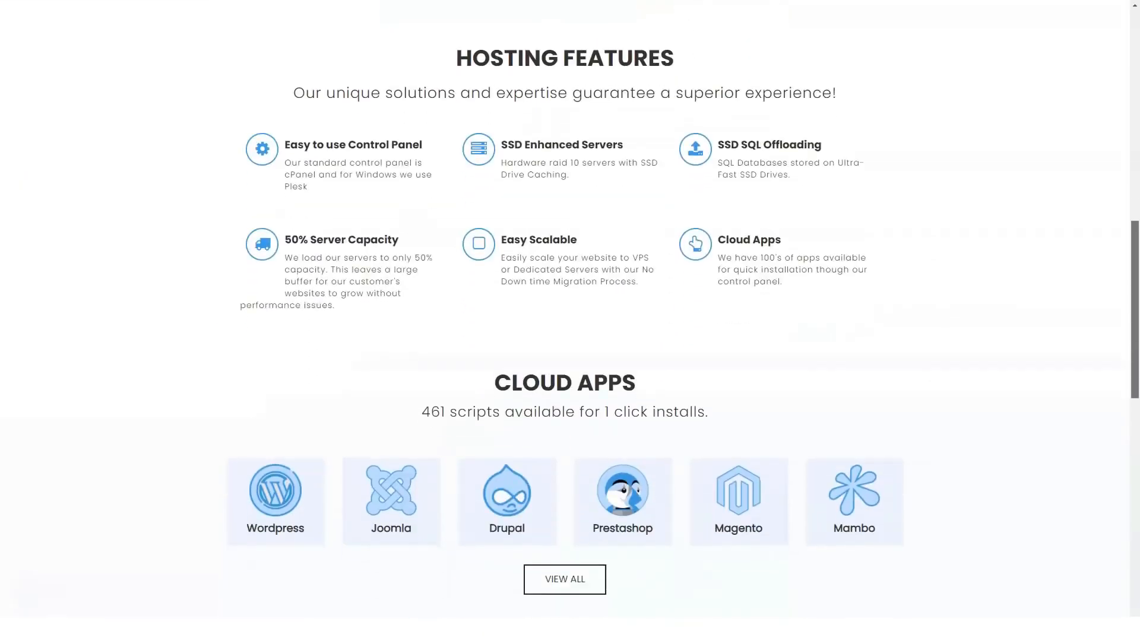
scroll("down", 3)
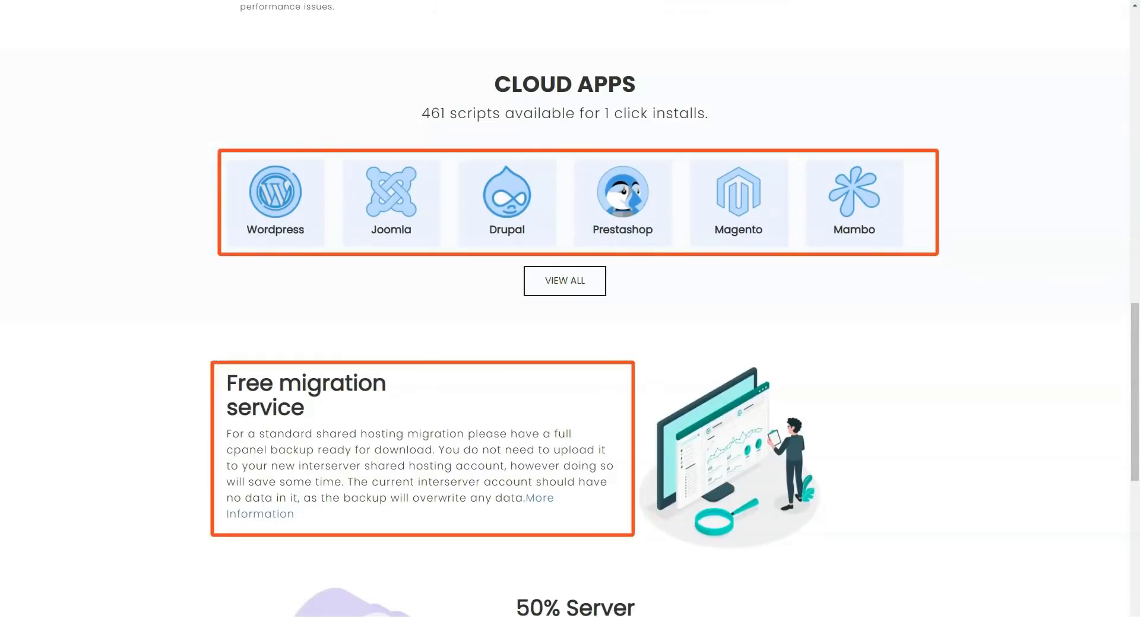
scroll("down", 3)
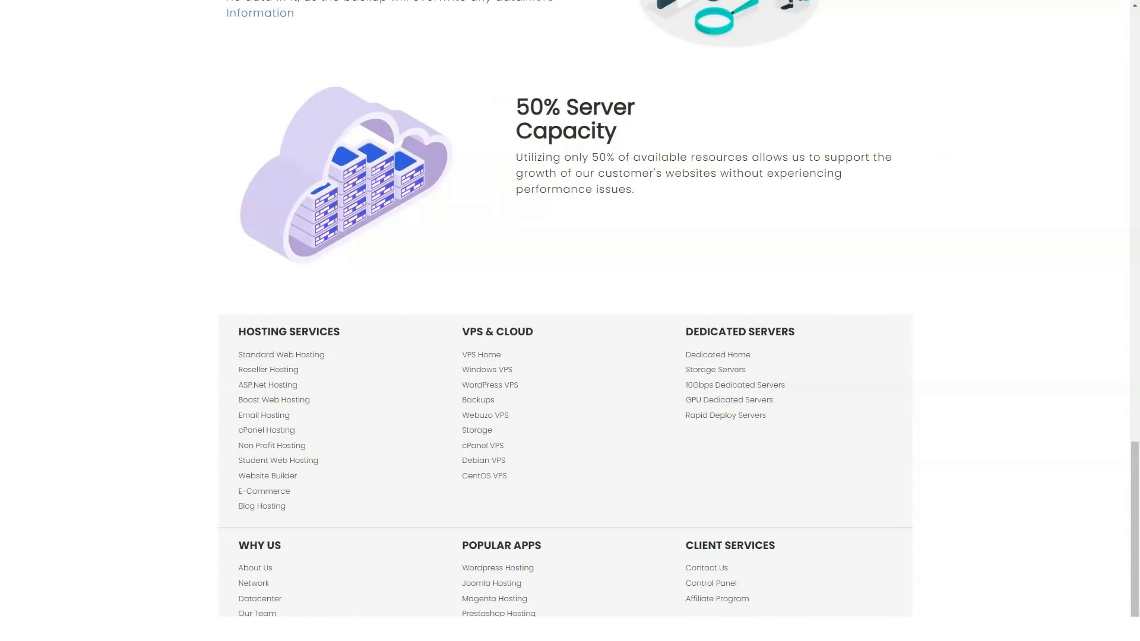
scroll("down", 3)
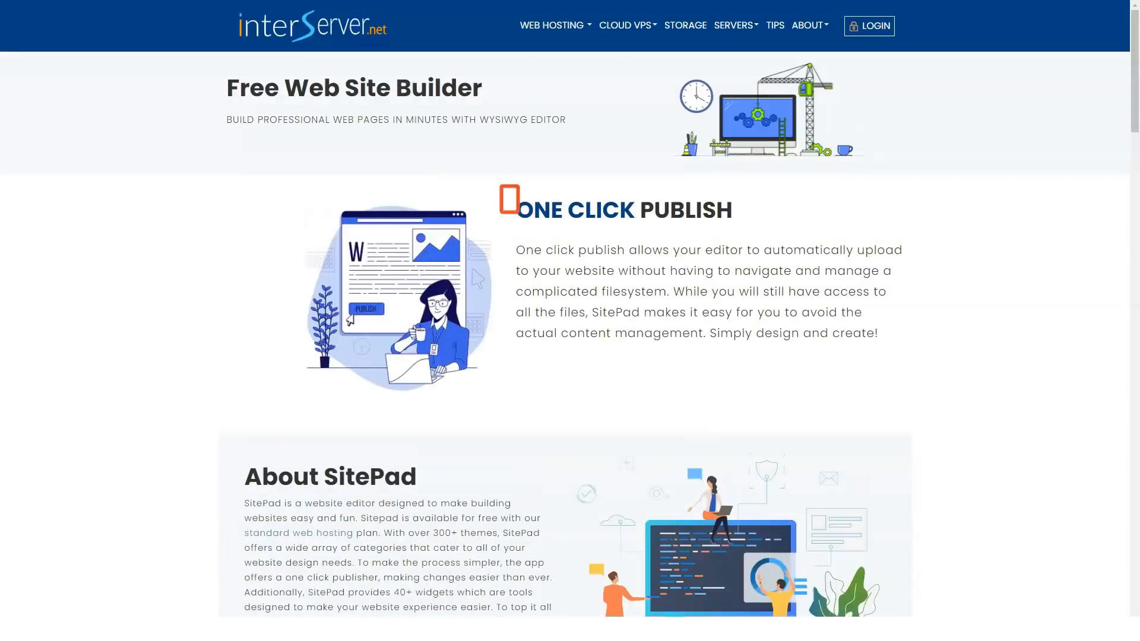
scroll("down", 3)
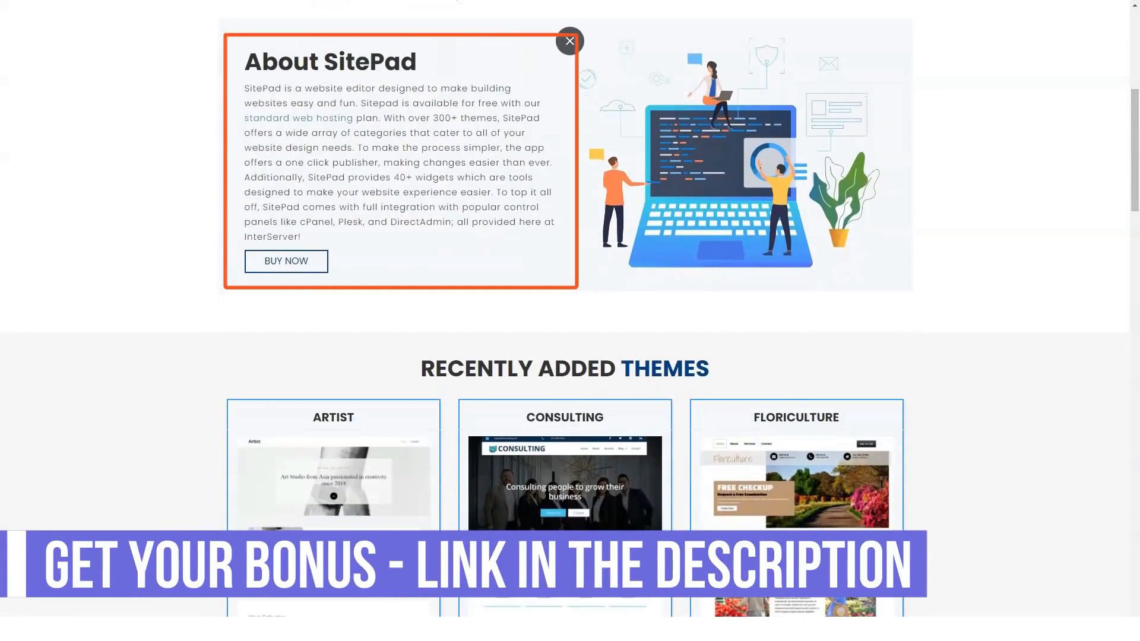
left_click(569, 39)
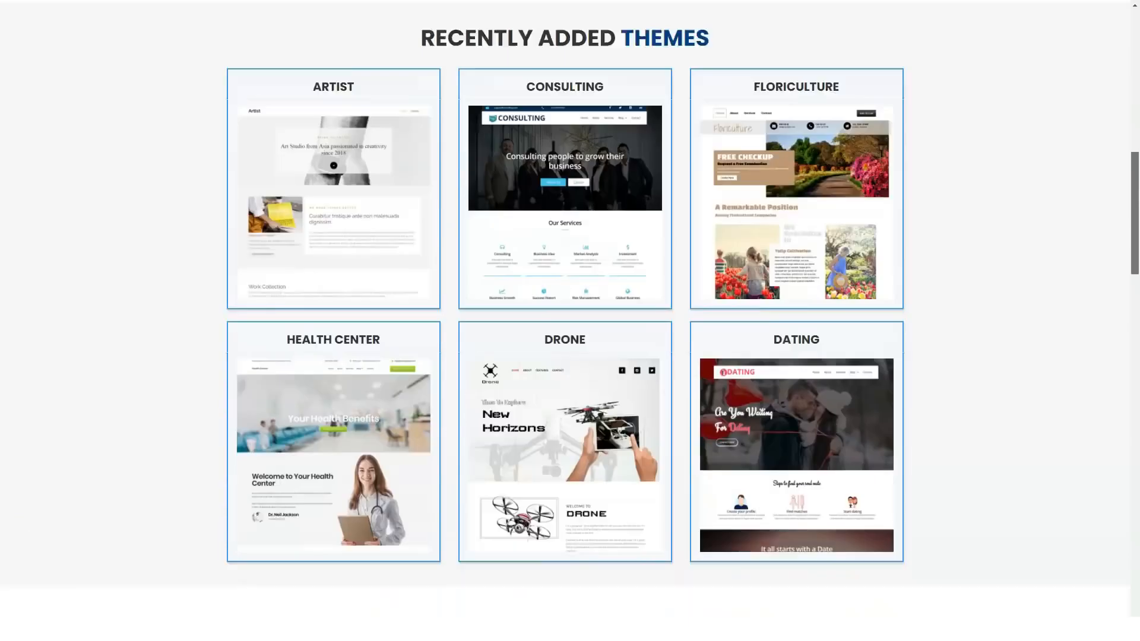
scroll("down", 3)
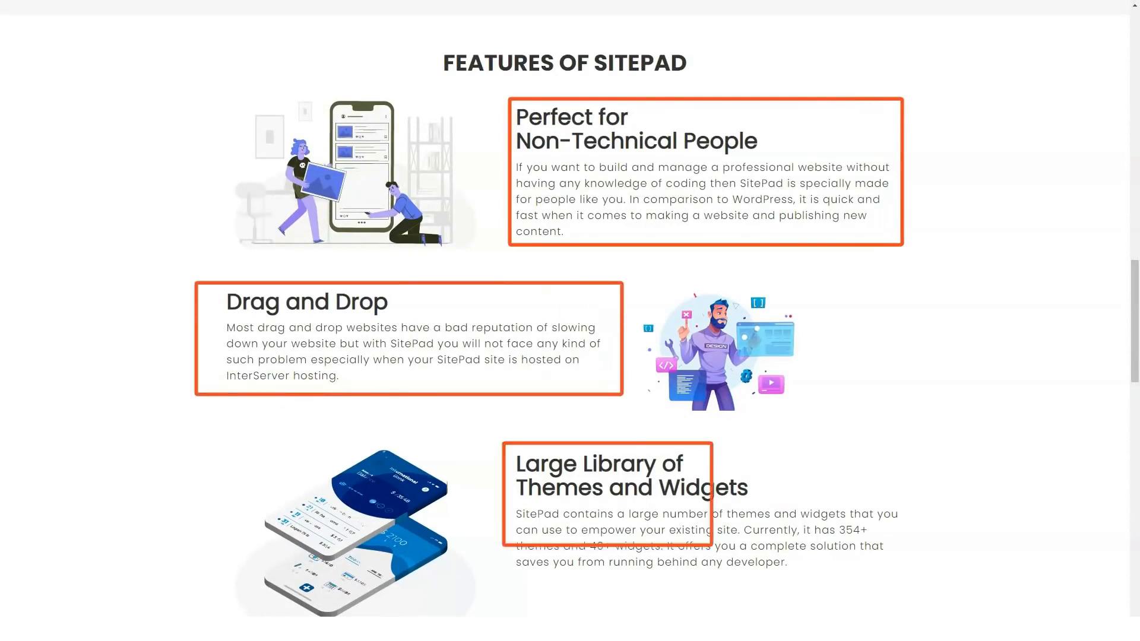
scroll("down", 3)
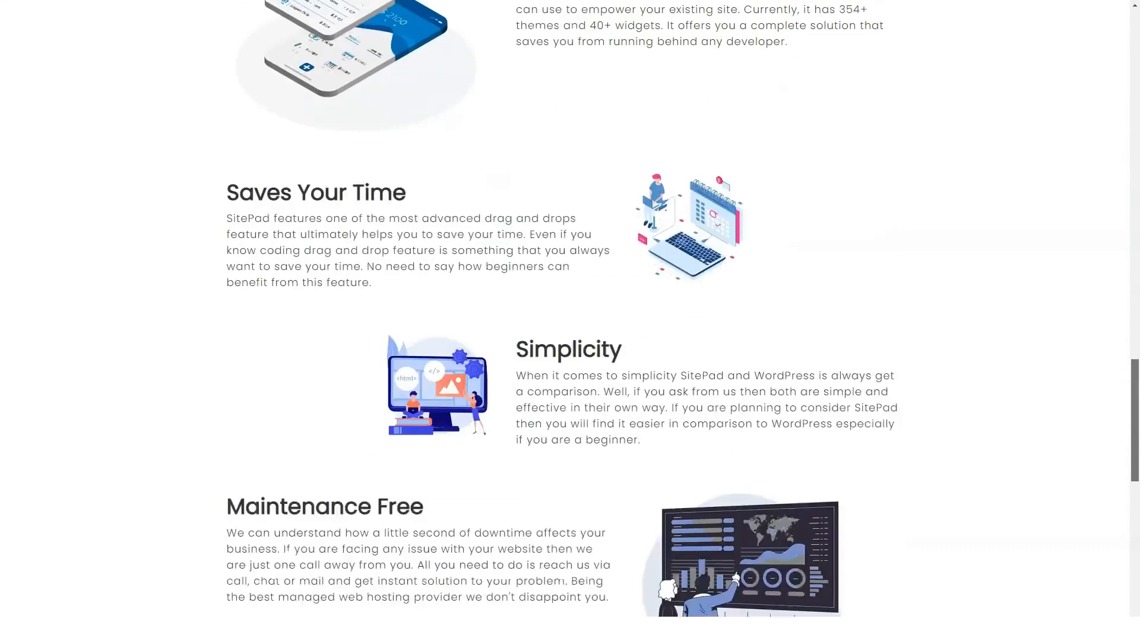
scroll("up", 3)
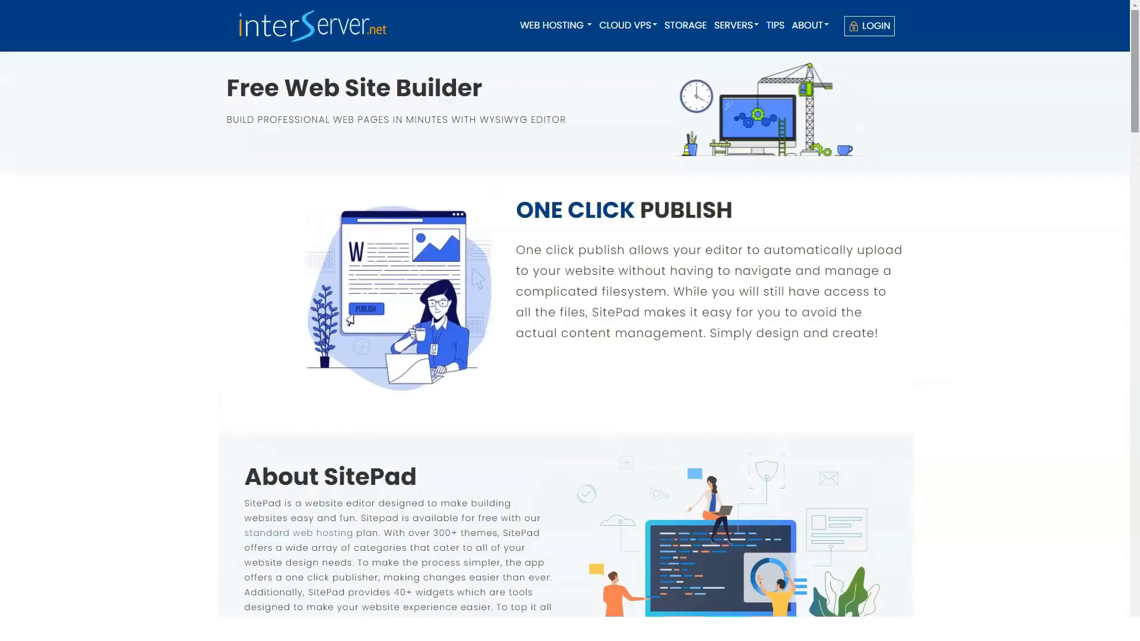
mouse_move(685, 25)
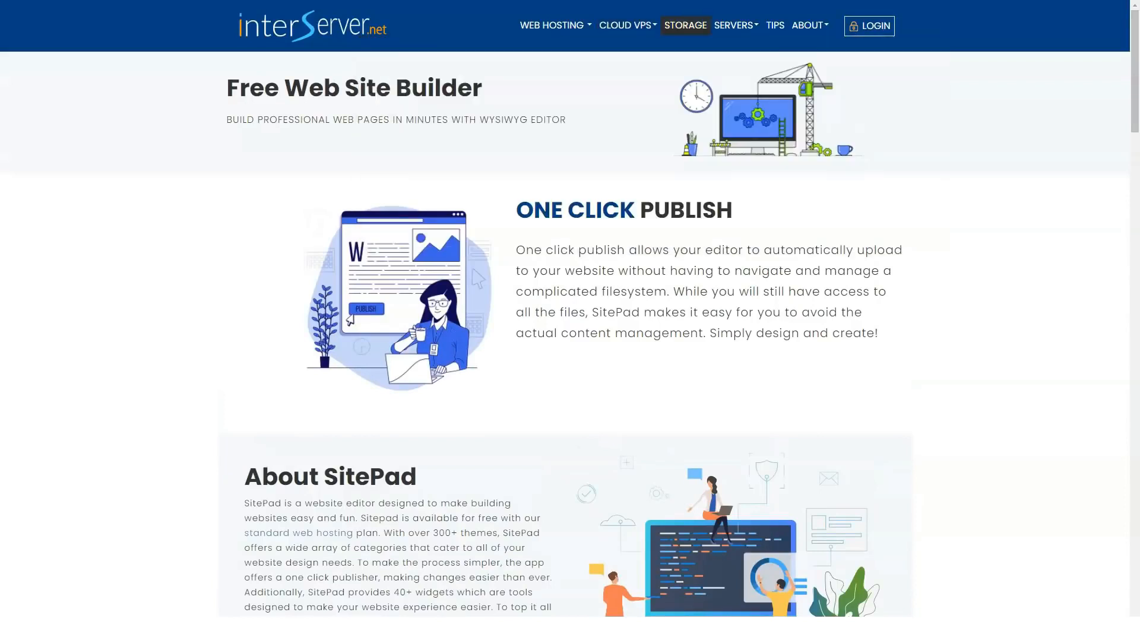
Go to About Us from the About menu and scroll through network, team and company story.
left_click(809, 25)
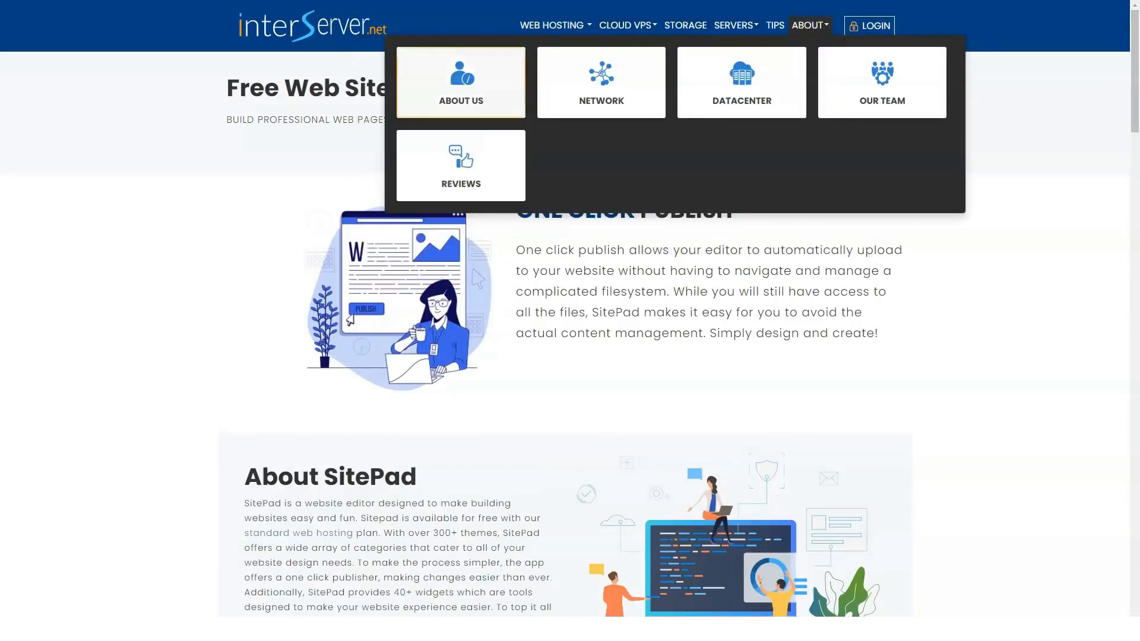
left_click(460, 82)
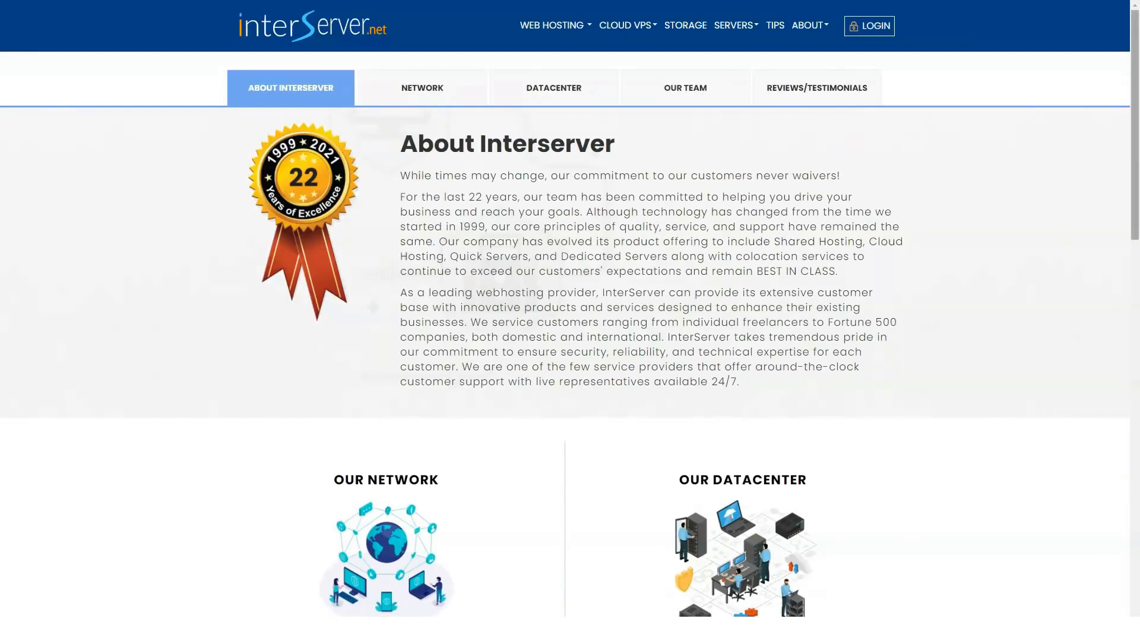
scroll("down", 3)
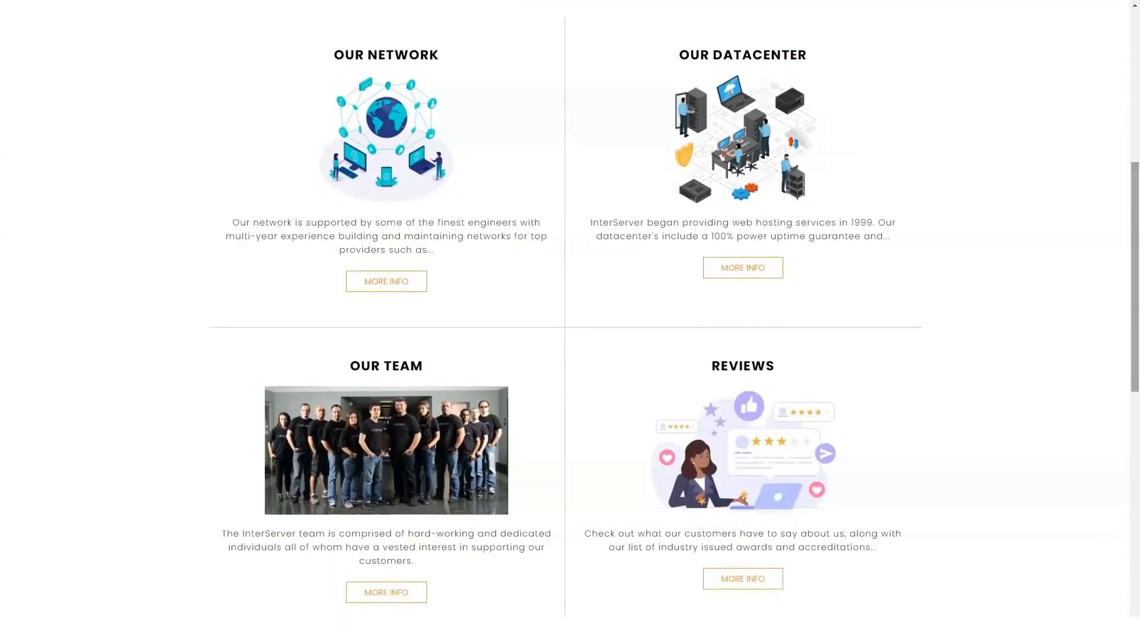
scroll("down", 3)
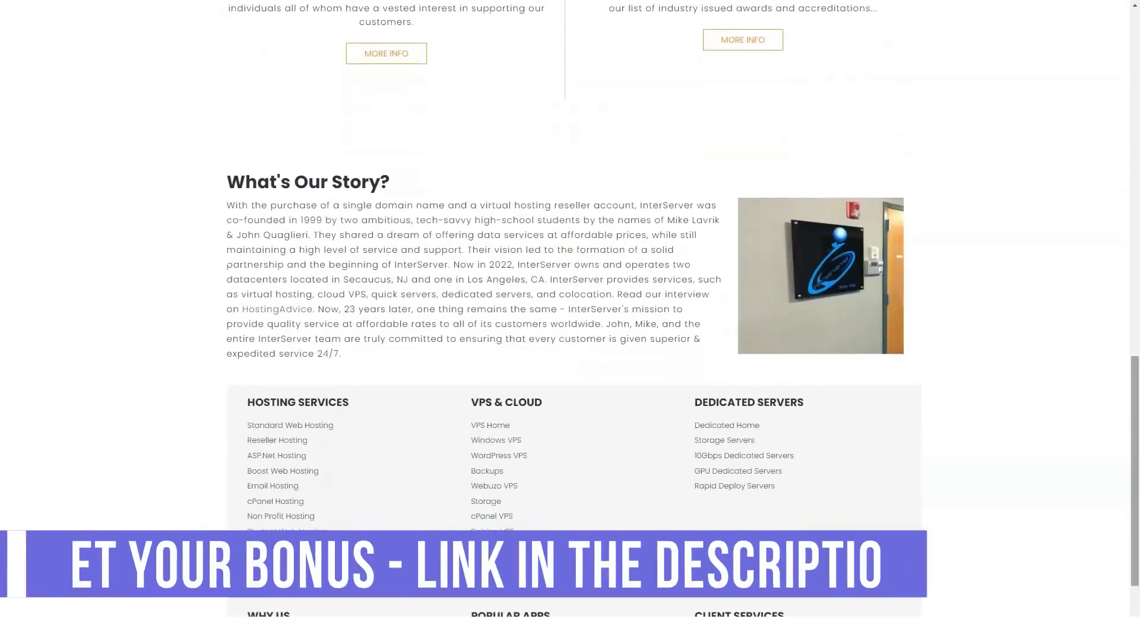